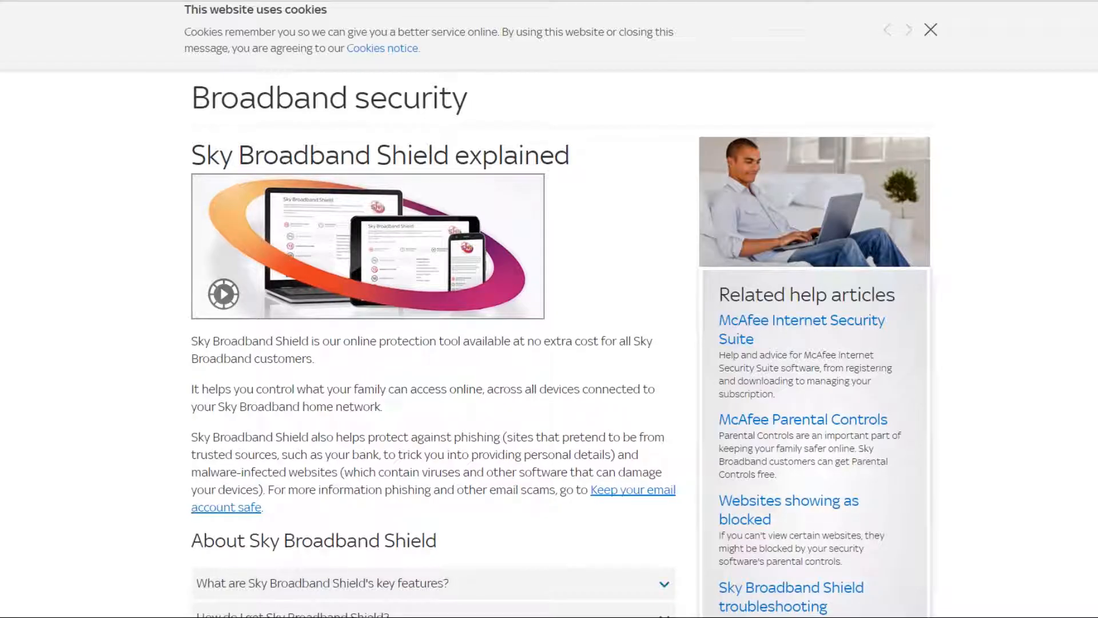
pyautogui.moveTo(7, 332)
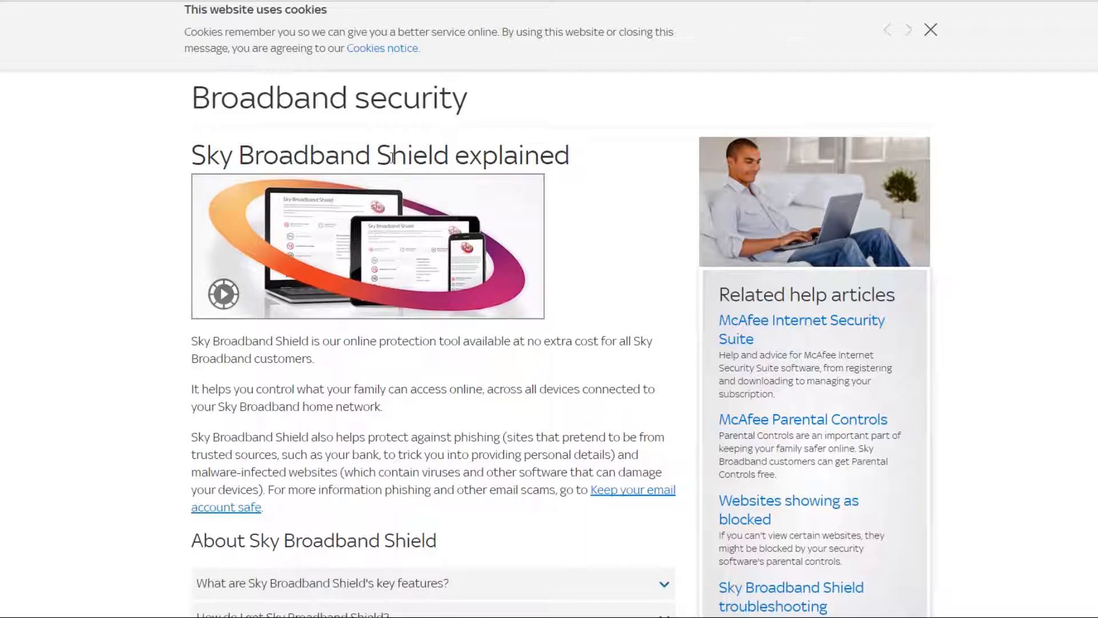
pyautogui.moveTo(202, 219)
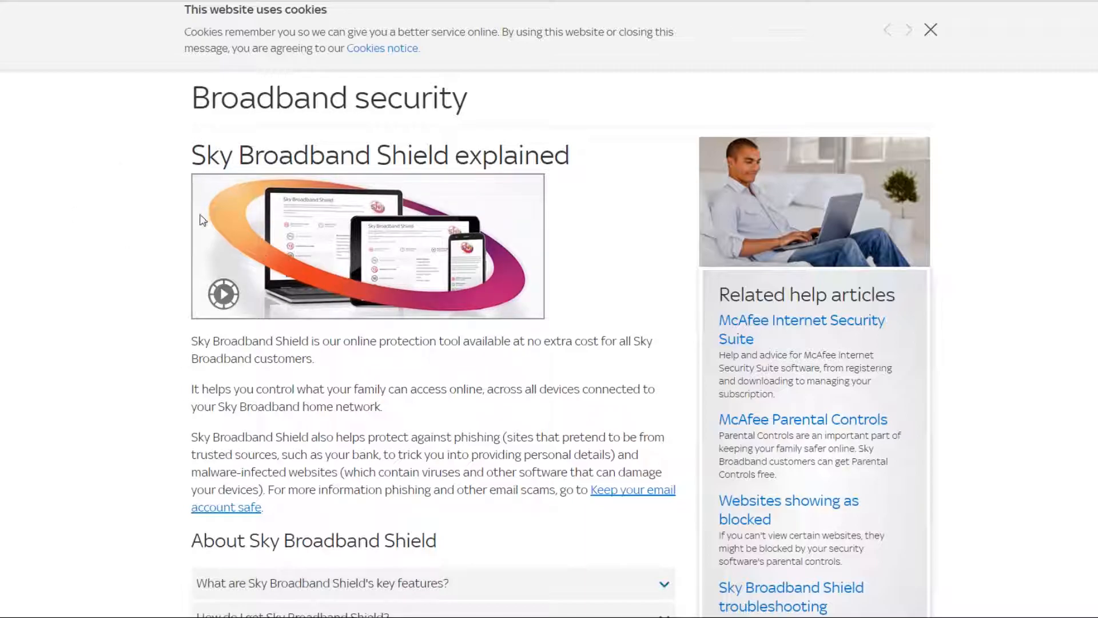
pyautogui.moveTo(142, 189)
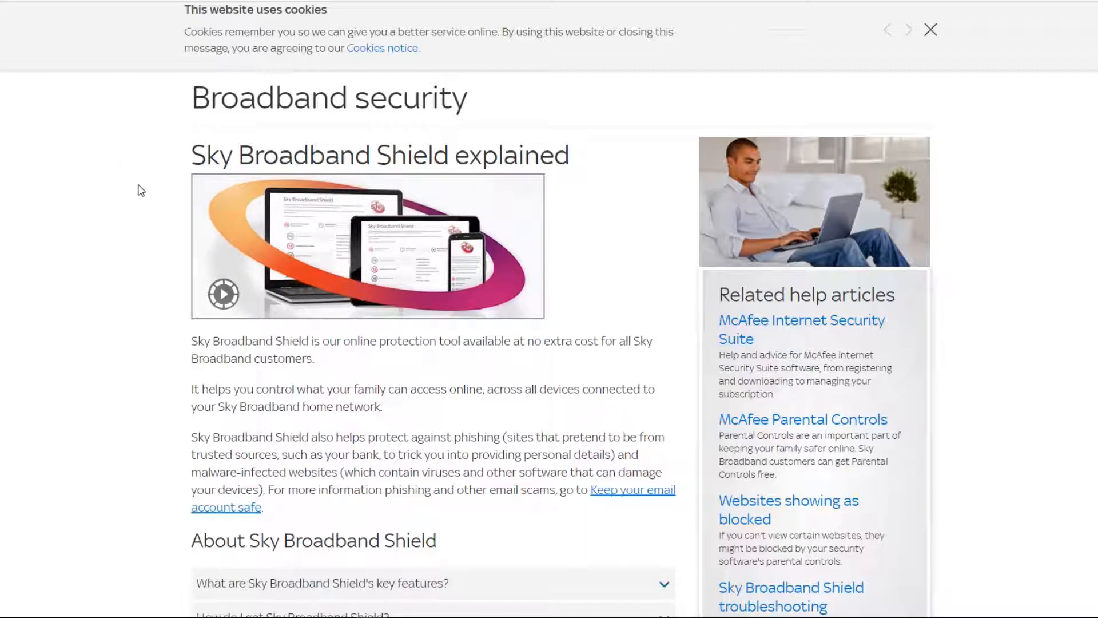
pyautogui.moveTo(132, 199)
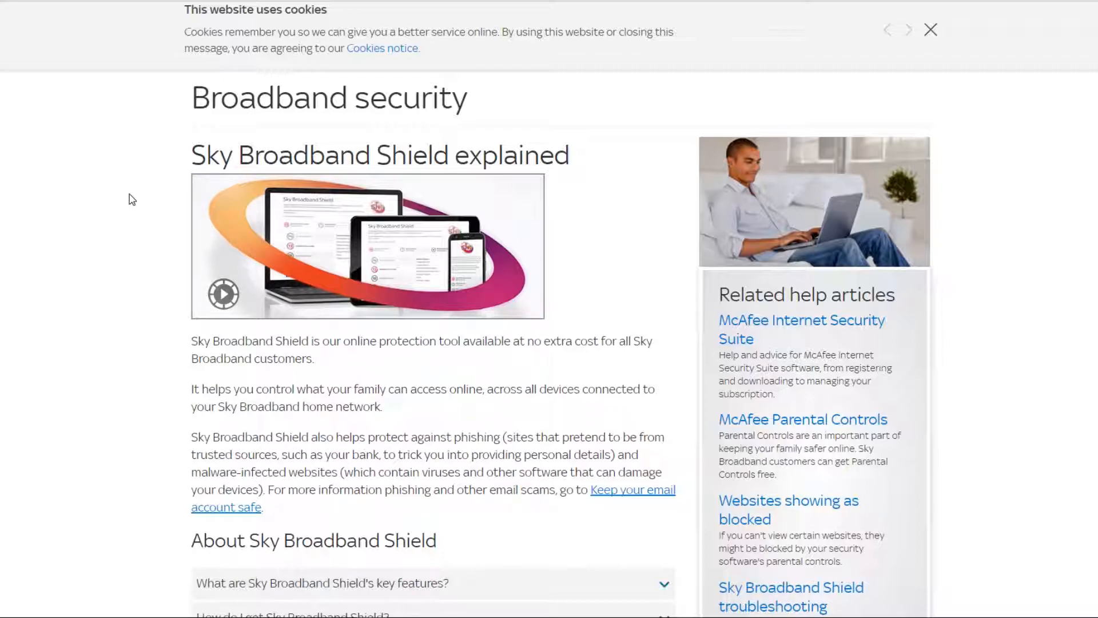
pyautogui.moveTo(137, 201)
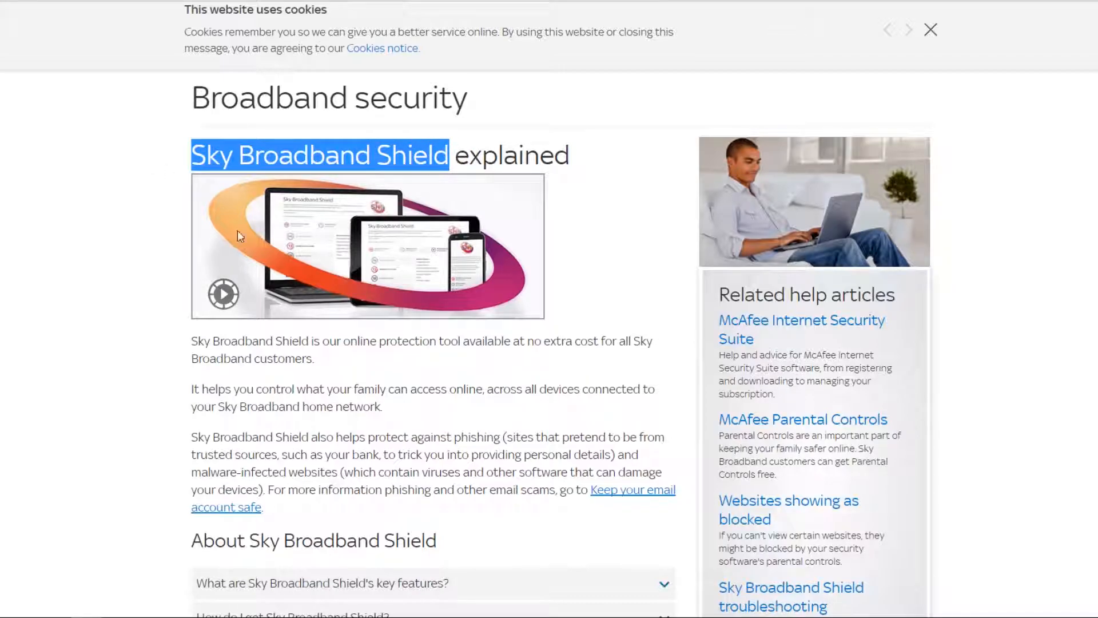
# - Read through the three intro paragraphs about Sky Broadband Shield, highlighting them
pyautogui.click(930, 29)
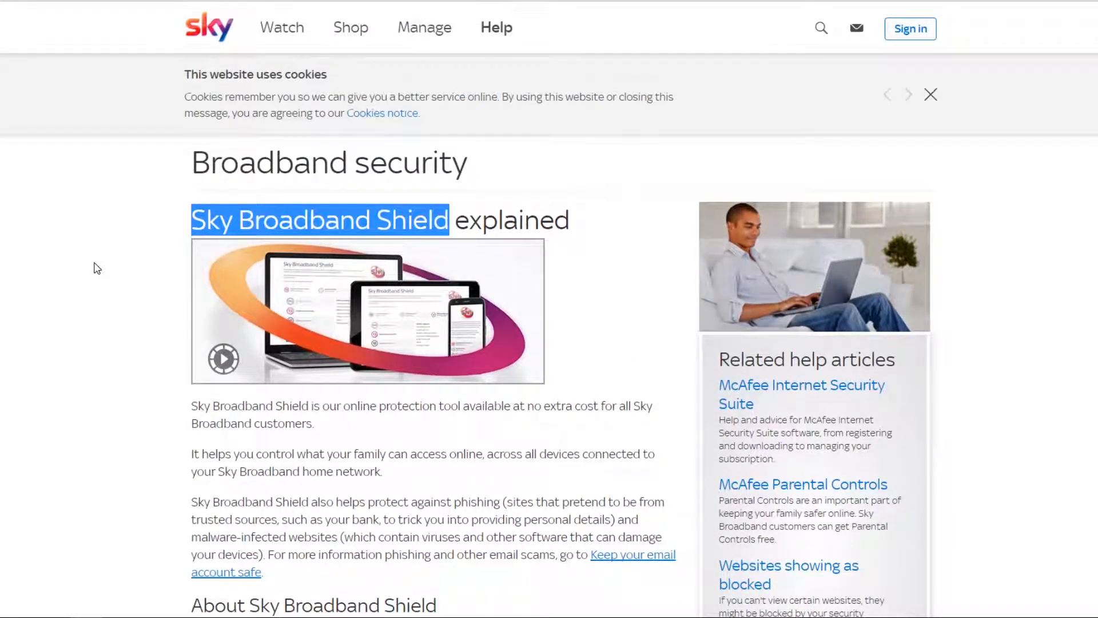
pyautogui.scroll(-3)
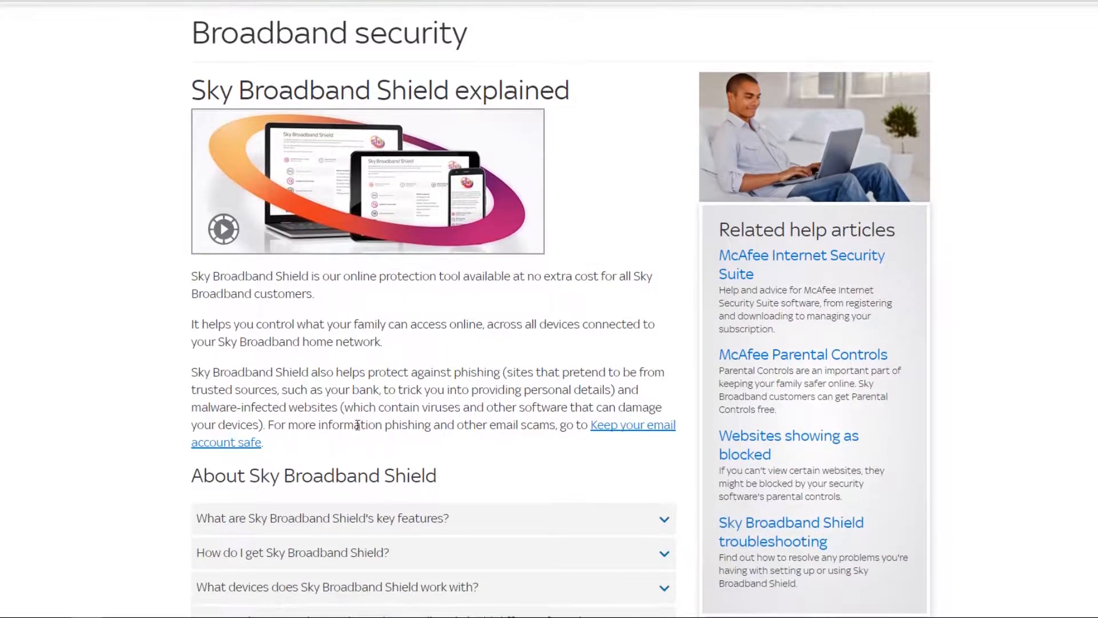
pyautogui.moveTo(331, 449)
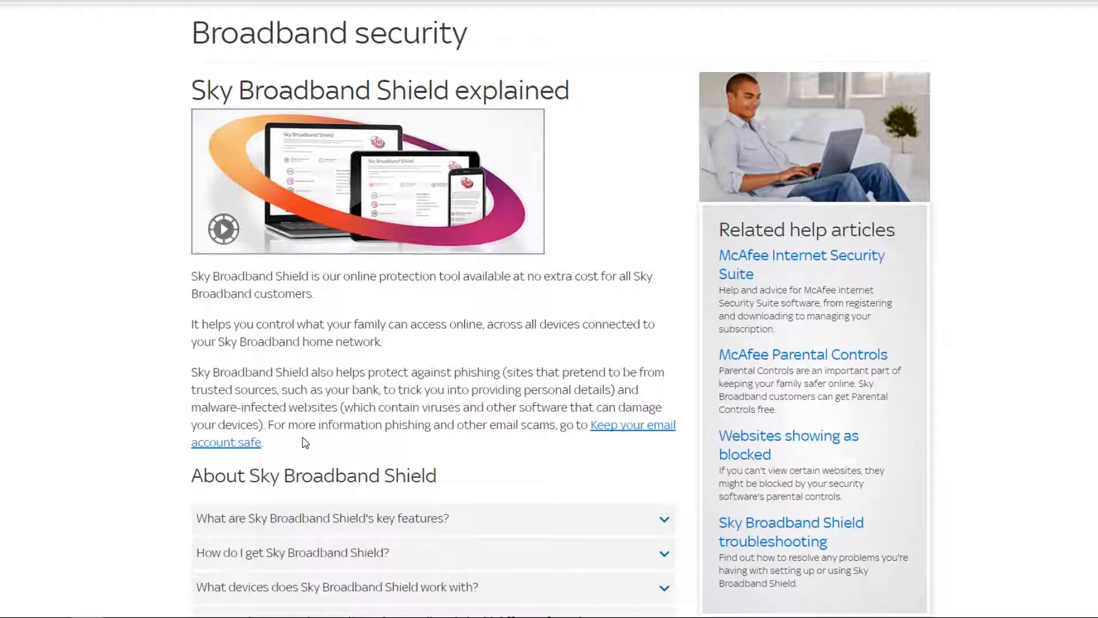
pyautogui.moveTo(320, 446)
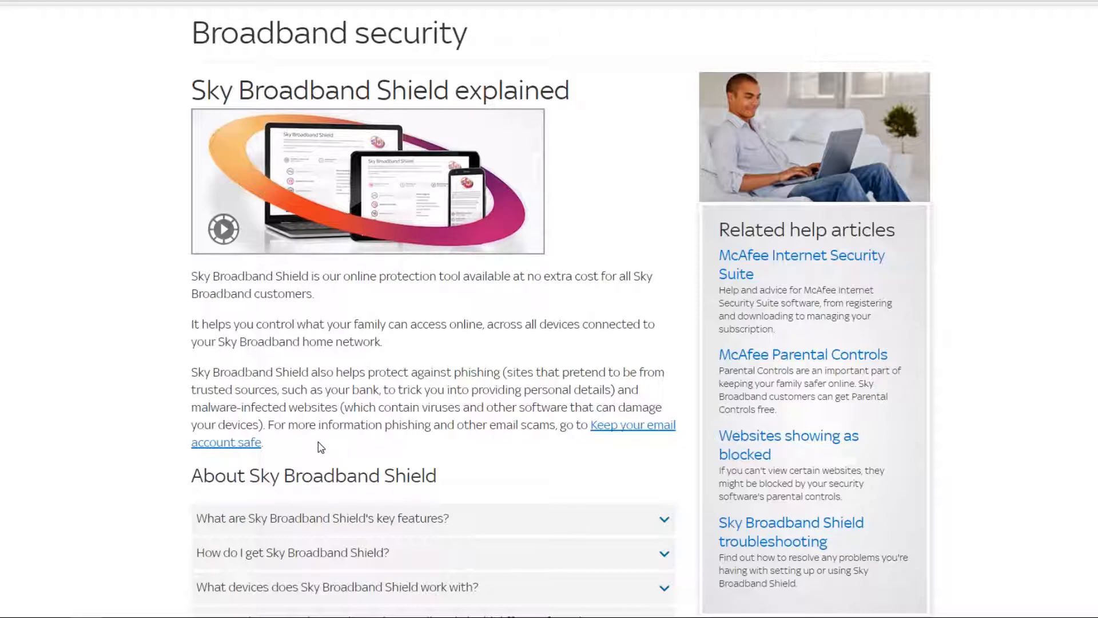
pyautogui.moveTo(192, 276); pyautogui.dragTo(264, 441)
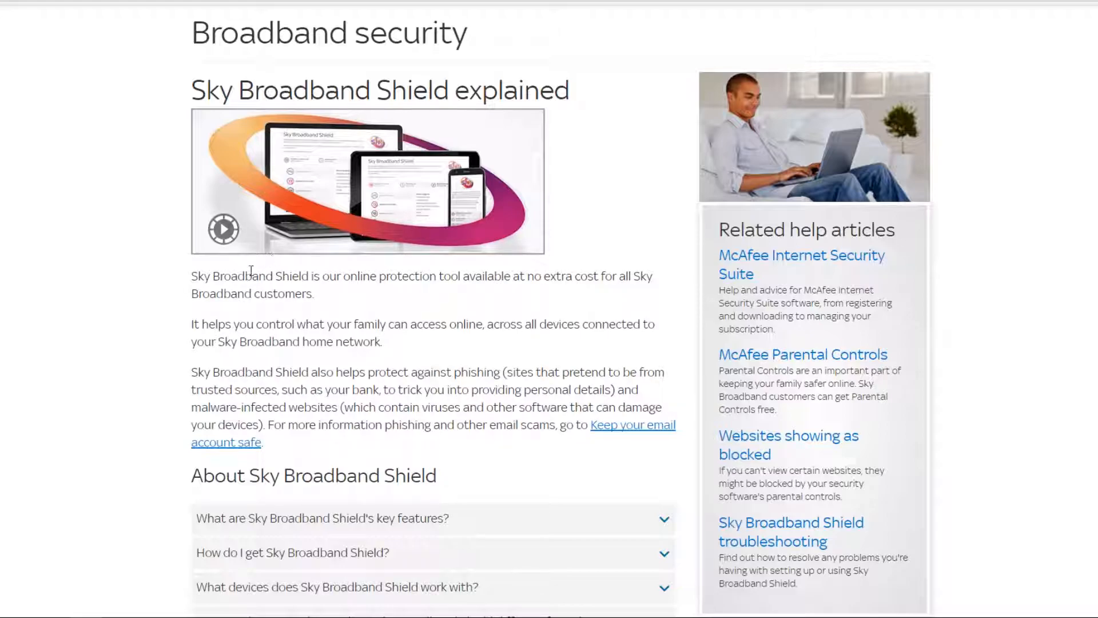
pyautogui.moveTo(281, 410)
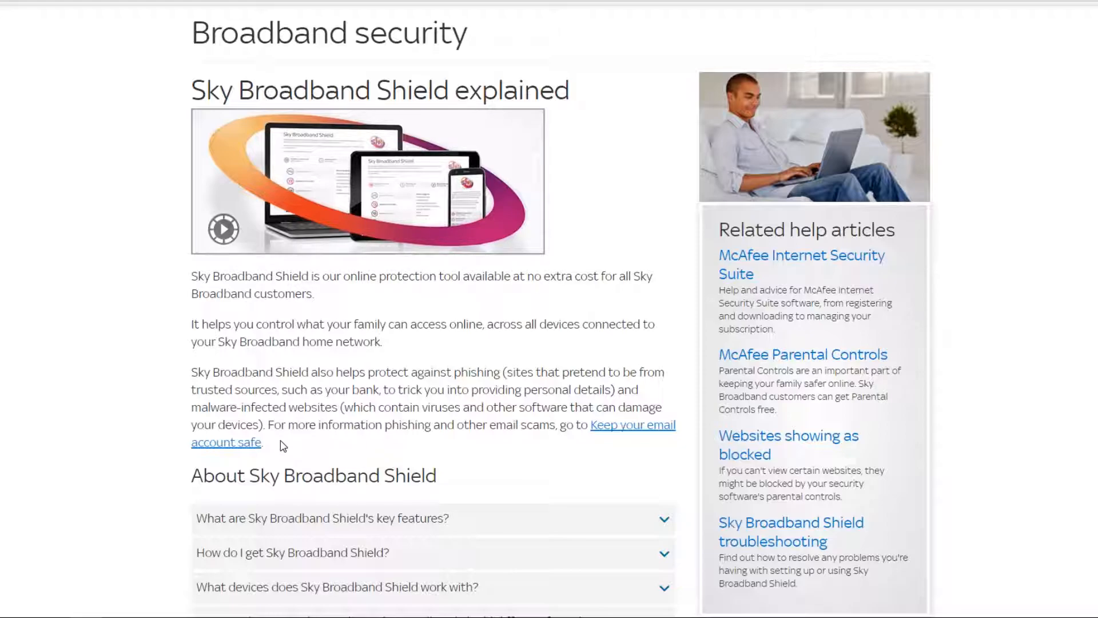
pyautogui.moveTo(192, 276); pyautogui.dragTo(264, 441)
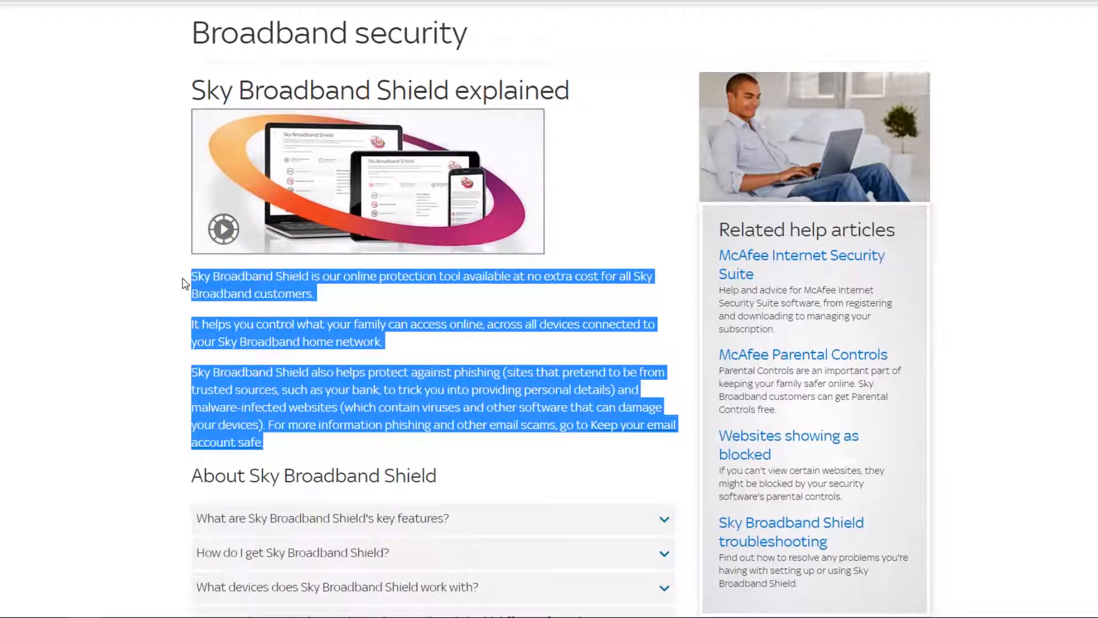
pyautogui.click(379, 304)
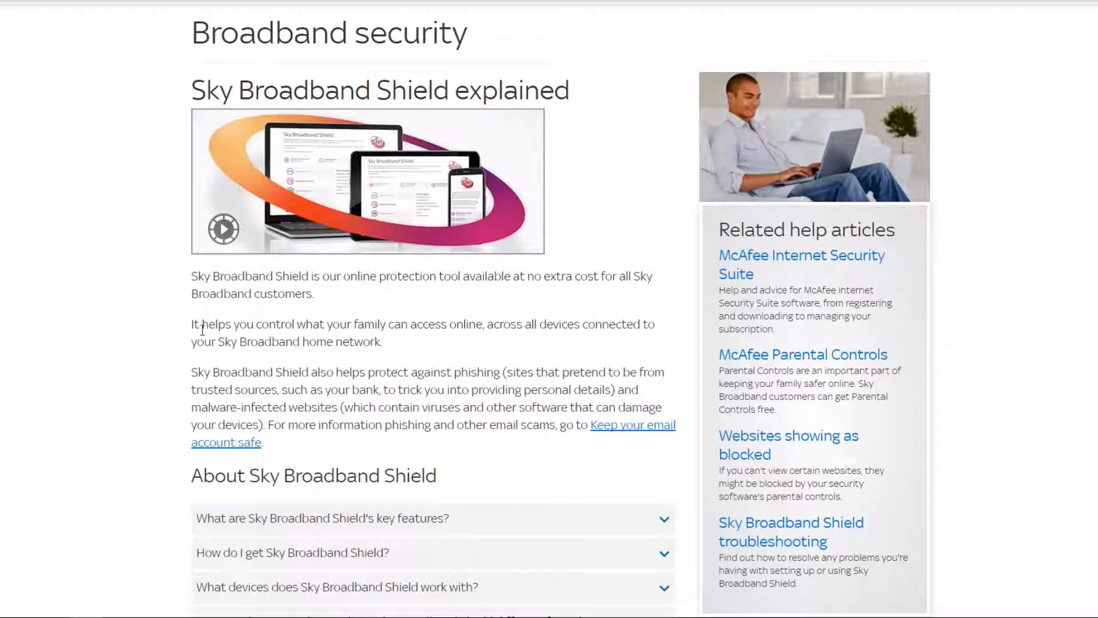
# - Highlight the sentence about phishing and email scams, then clear it
pyautogui.moveTo(300, 426); pyautogui.dragTo(264, 442)
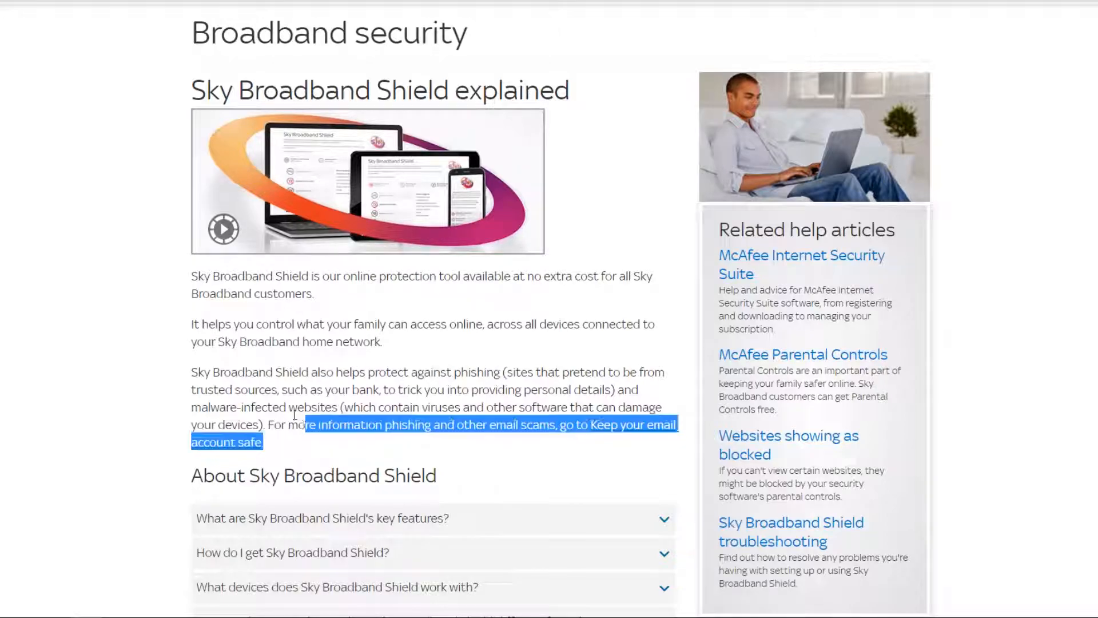
pyautogui.click(344, 311)
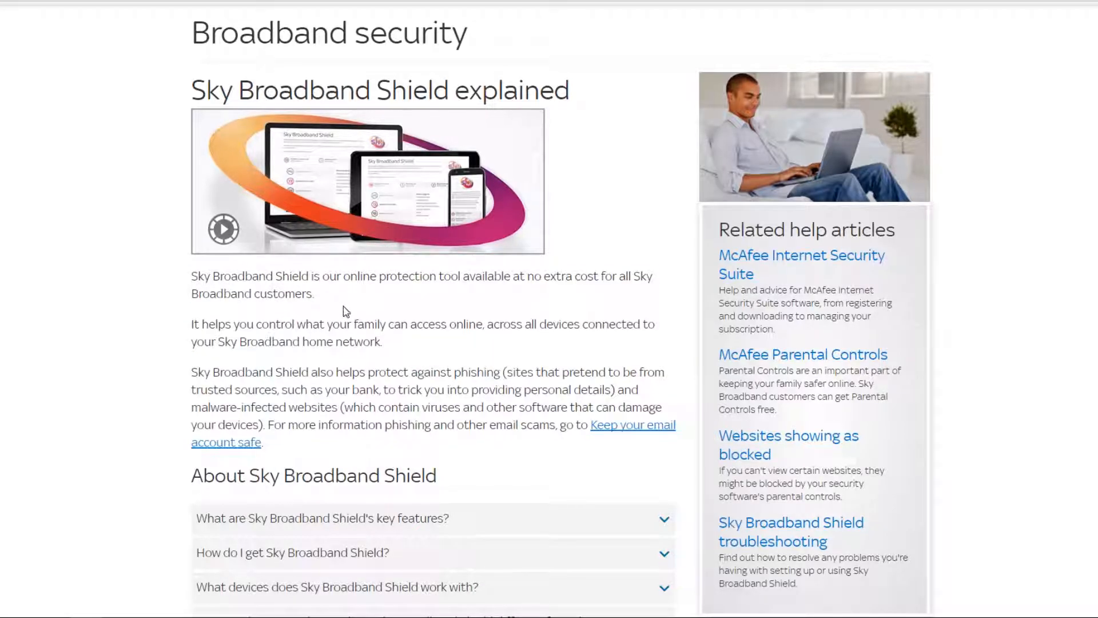
pyautogui.moveTo(381, 316)
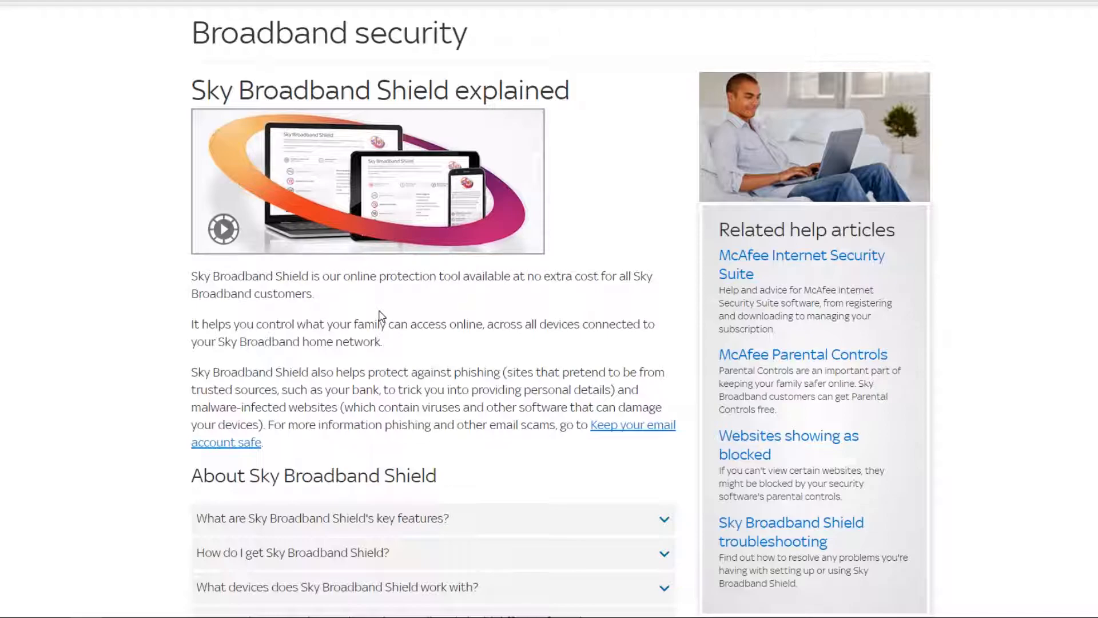
pyautogui.moveTo(276, 317)
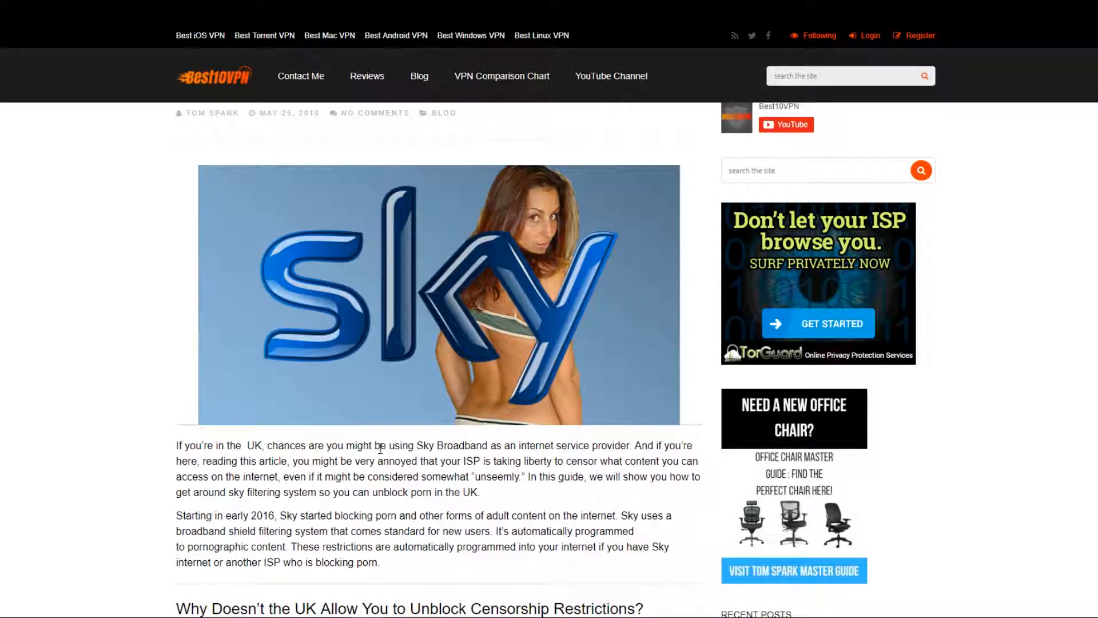
pyautogui.scroll(-3)
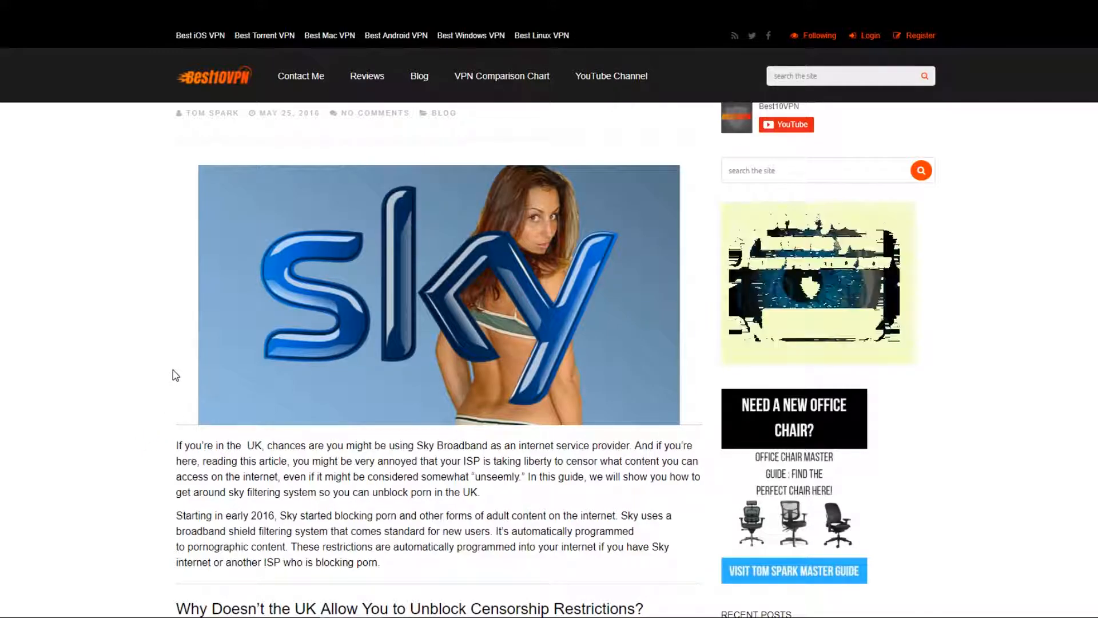
pyautogui.moveTo(147, 382)
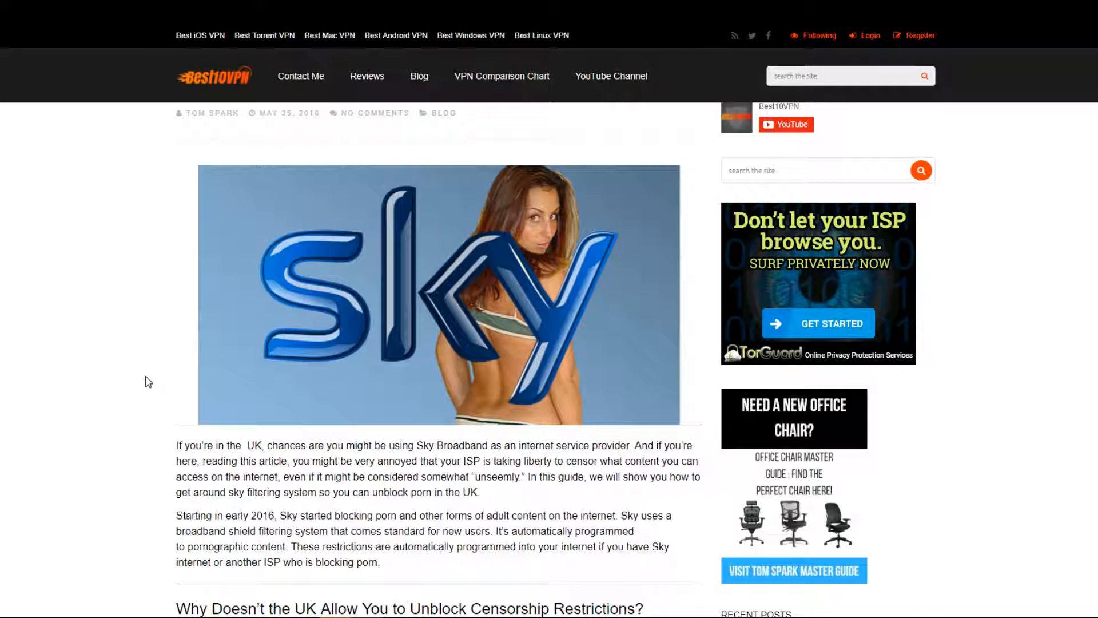
pyautogui.moveTo(139, 383)
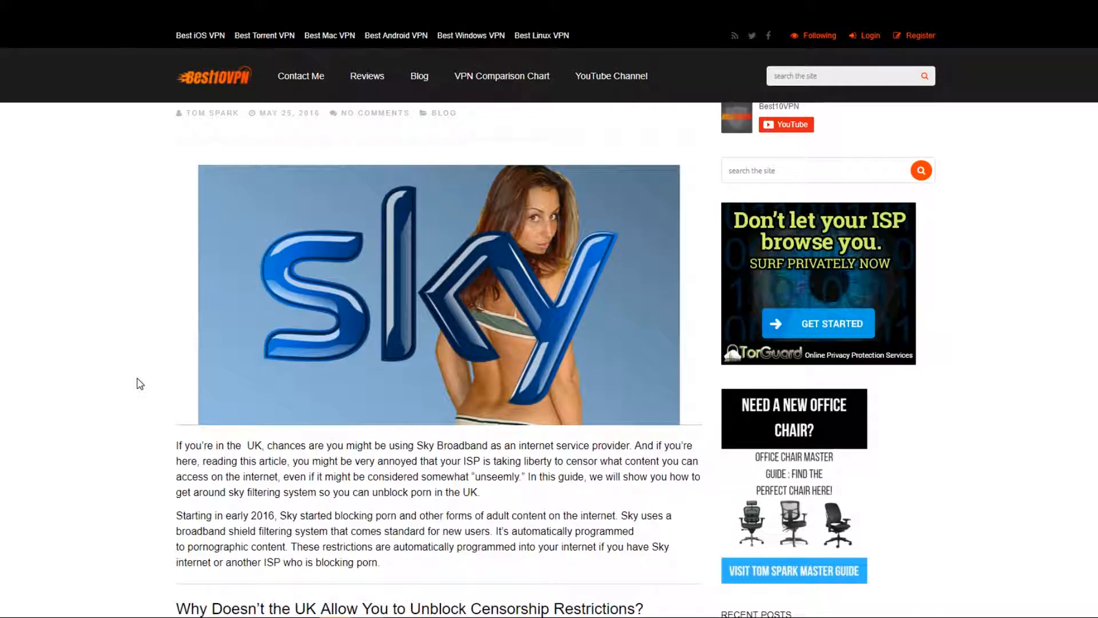
pyautogui.moveTo(85, 410)
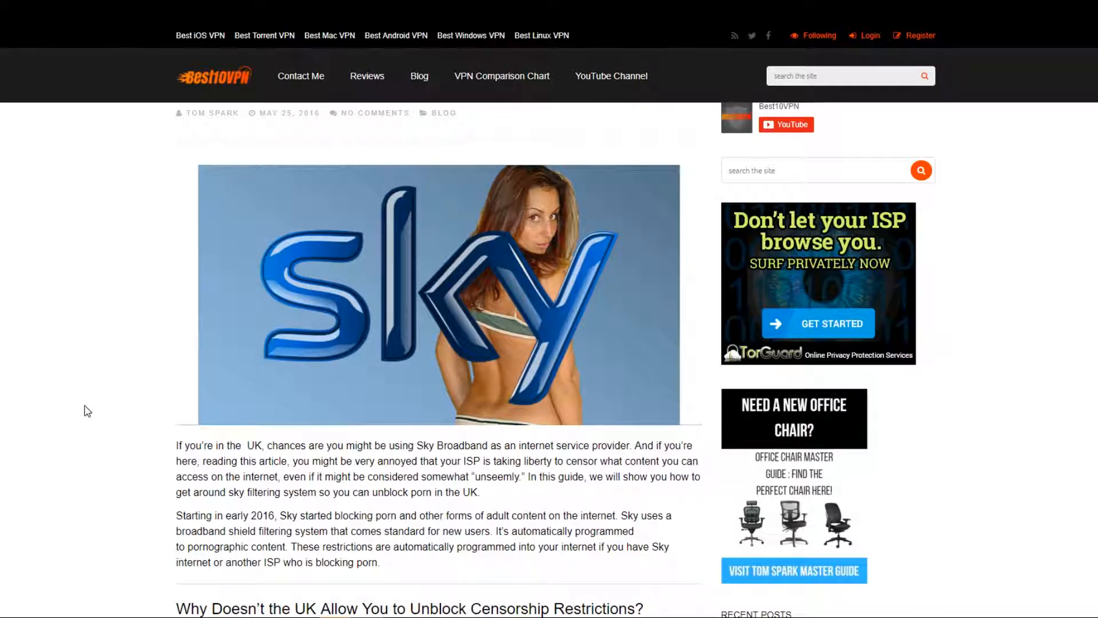
pyautogui.moveTo(96, 428)
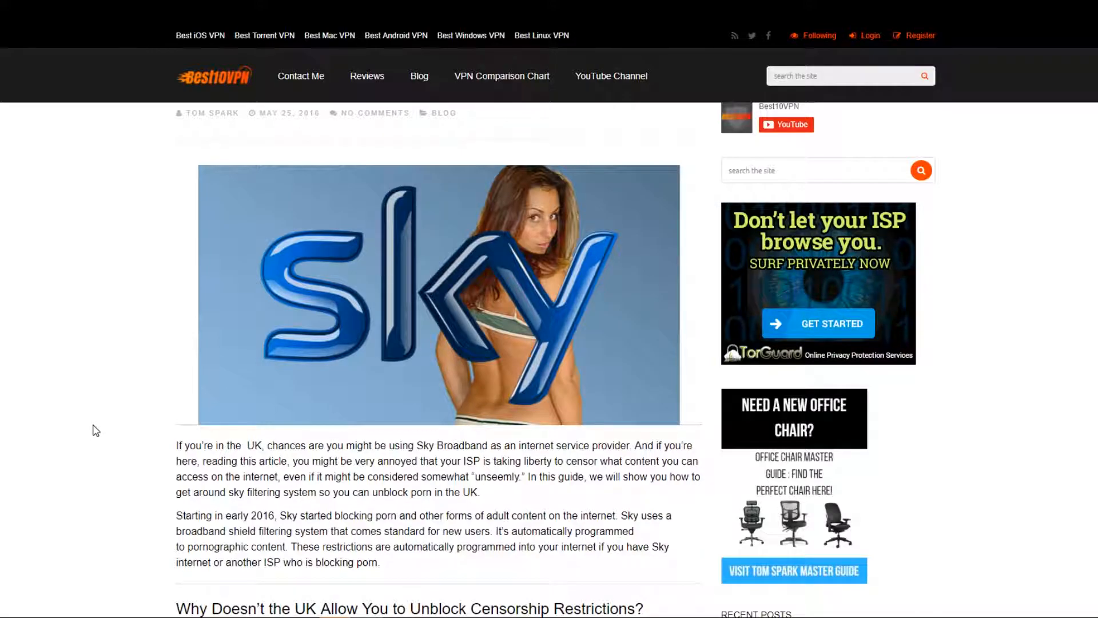
pyautogui.moveTo(129, 457)
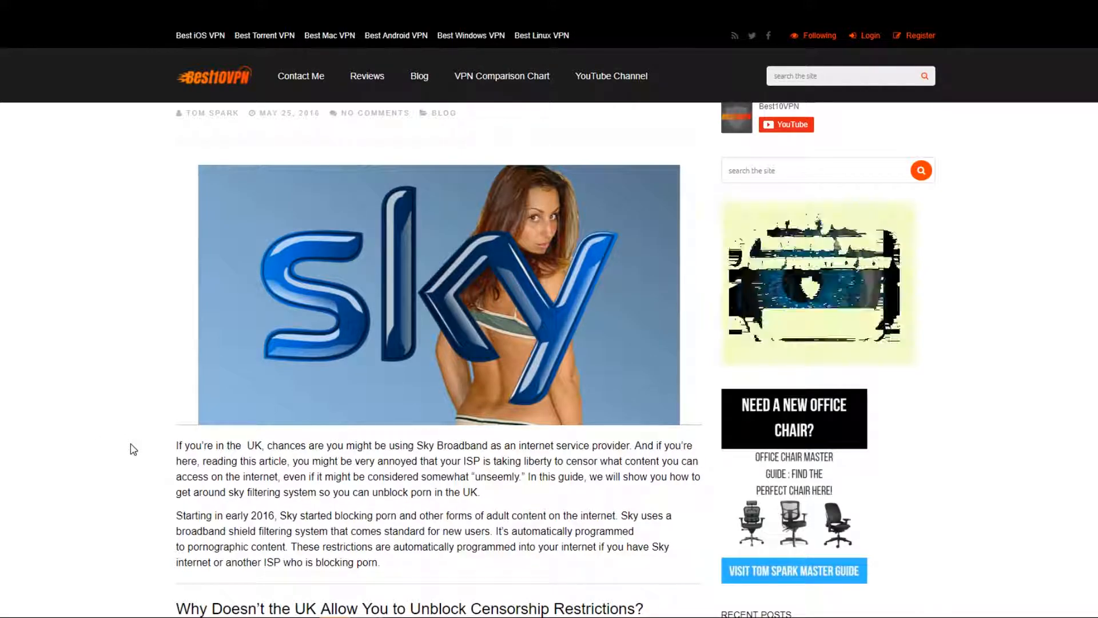
# - Scroll the article to the 'Why Doesn't the UK Allow You to Unblock Censorship Restrictions?' heading
pyautogui.scroll(-3)
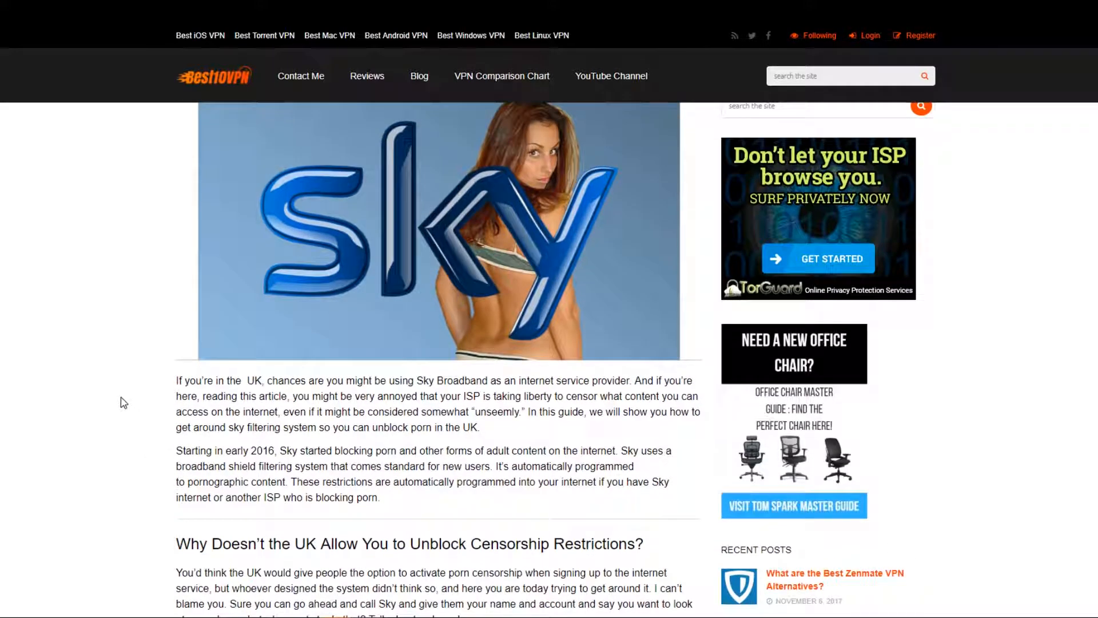
pyautogui.scroll(-3)
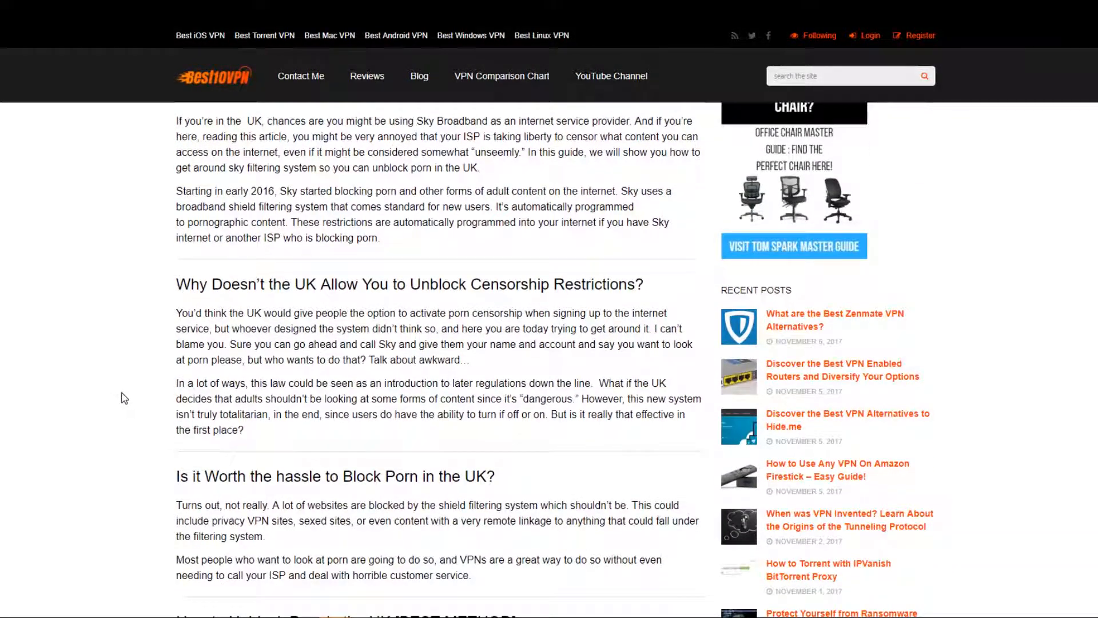
pyautogui.moveTo(143, 394)
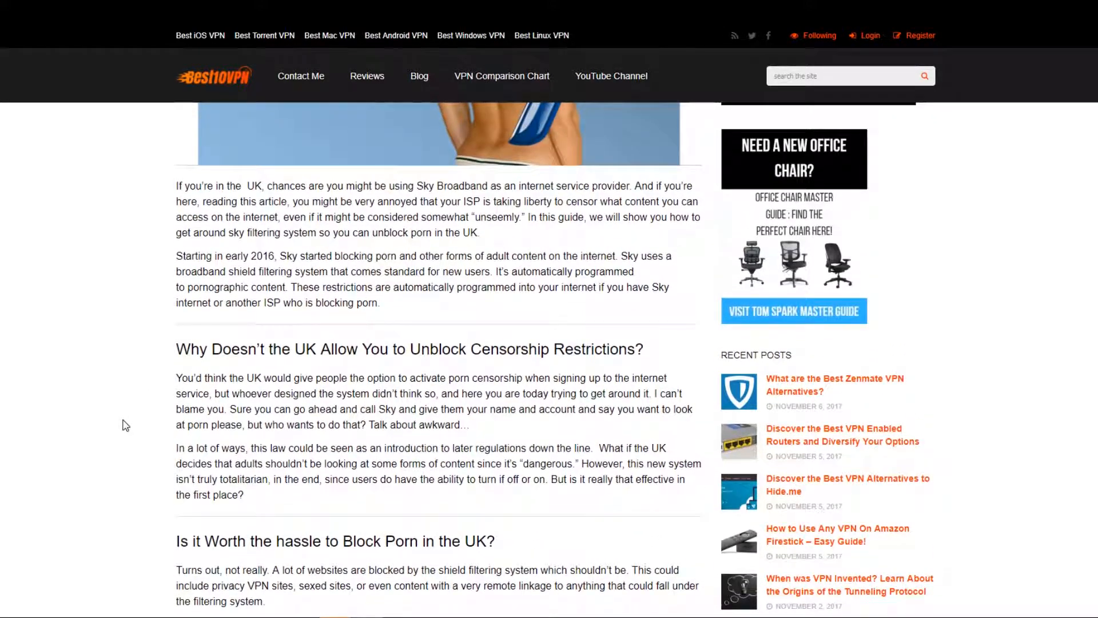
pyautogui.moveTo(136, 428)
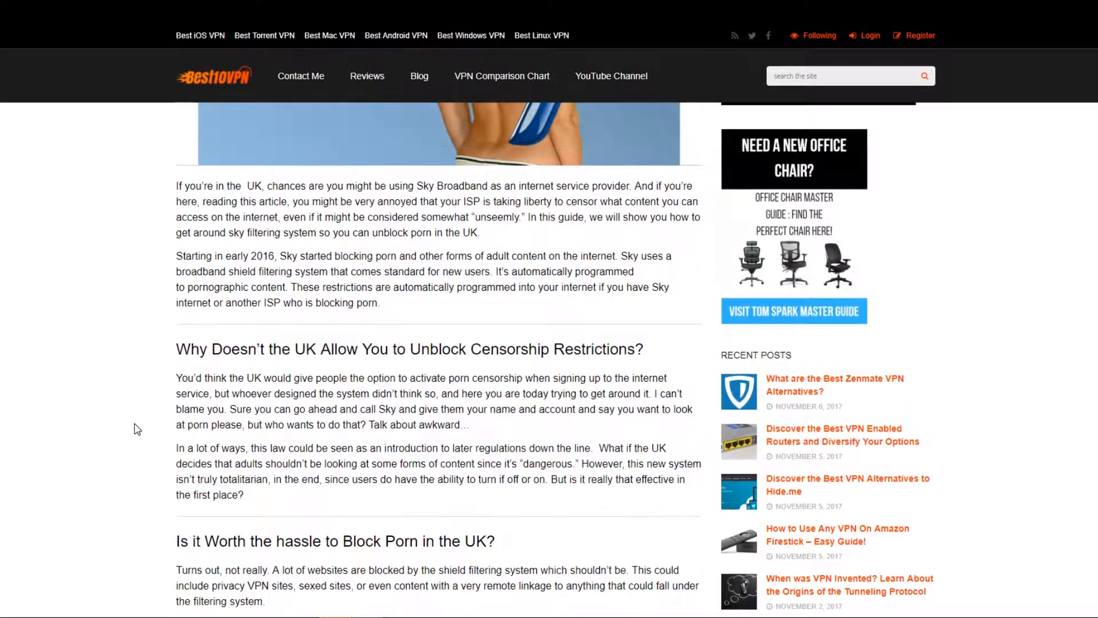
pyautogui.scroll(-3)
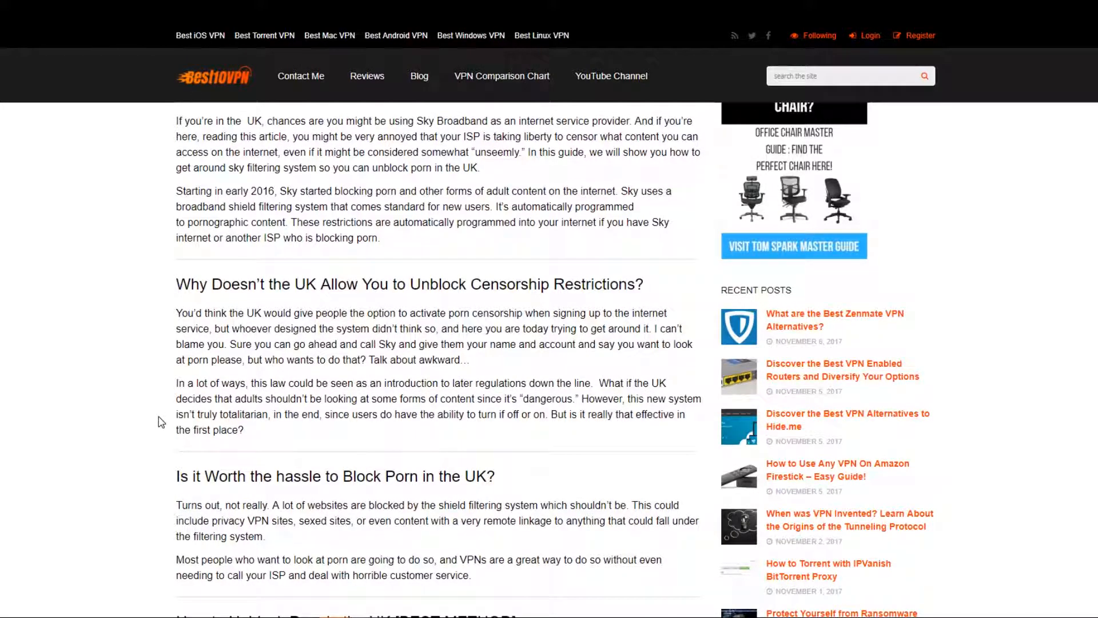
pyautogui.moveTo(250, 318)
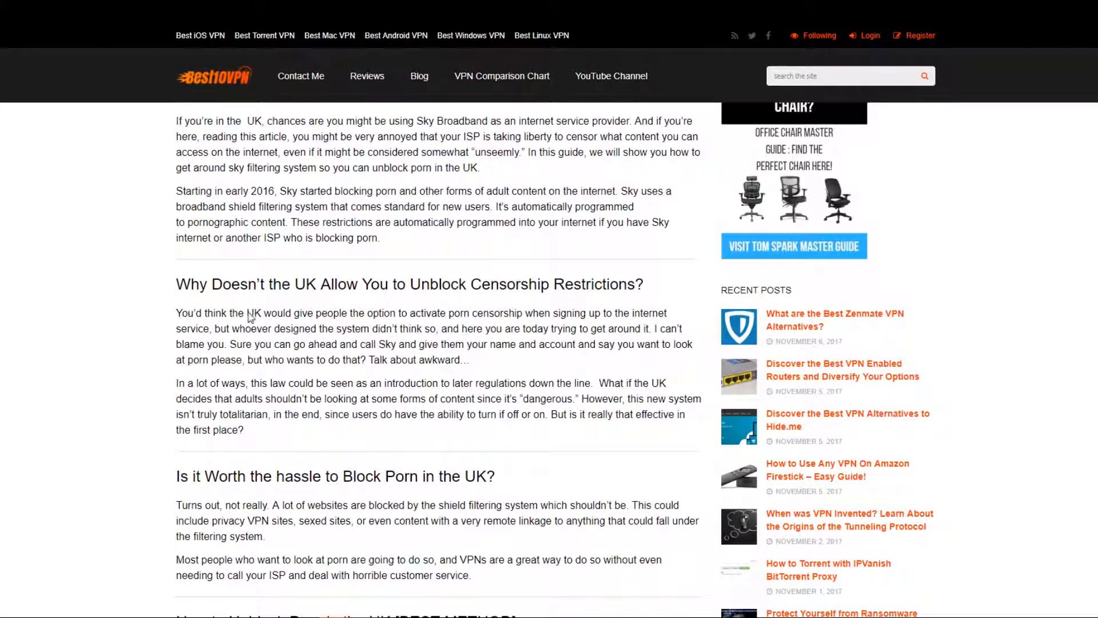
pyautogui.moveTo(165, 309)
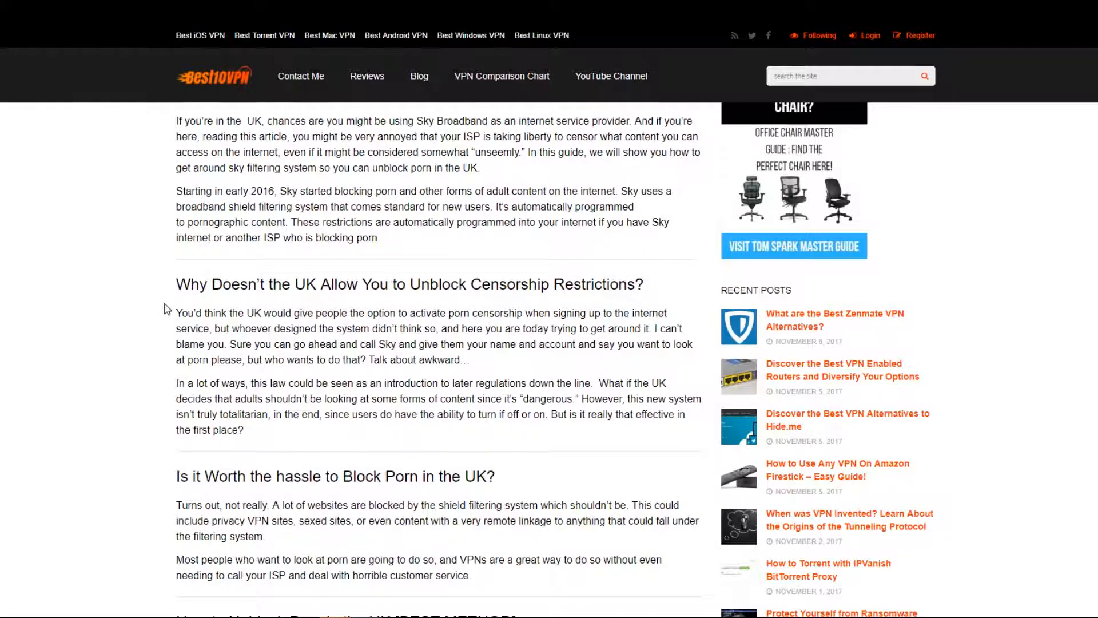
# - Scroll to the 'How to Unblock Porn in the UK [BEST METHOD]' TorGuard section
pyautogui.scroll(-3)
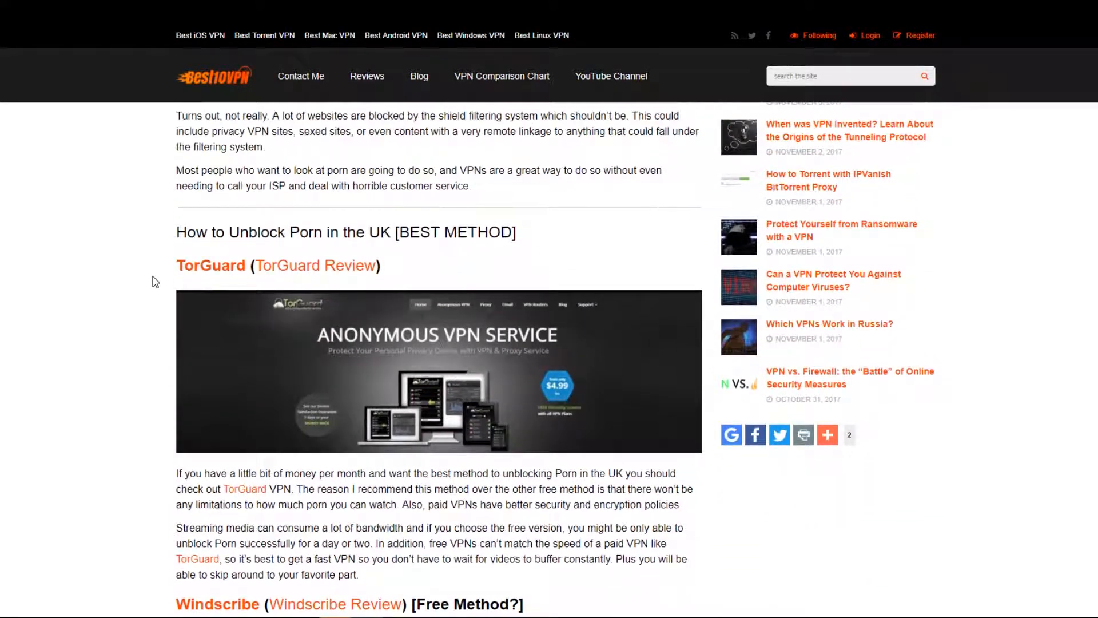
pyautogui.moveTo(224, 276)
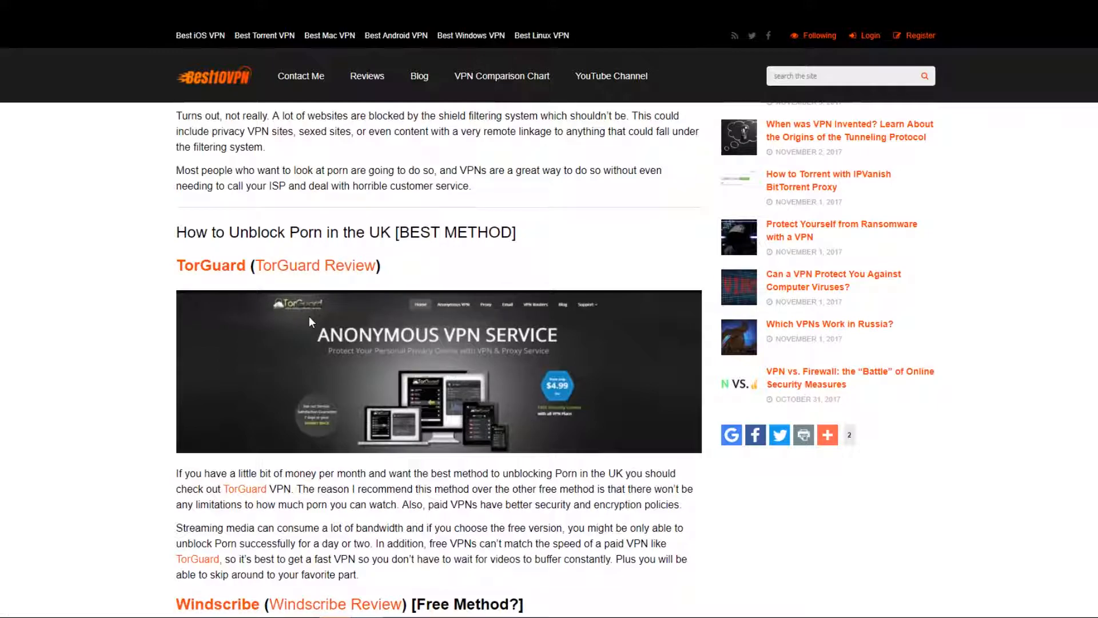
pyautogui.moveTo(97, 322)
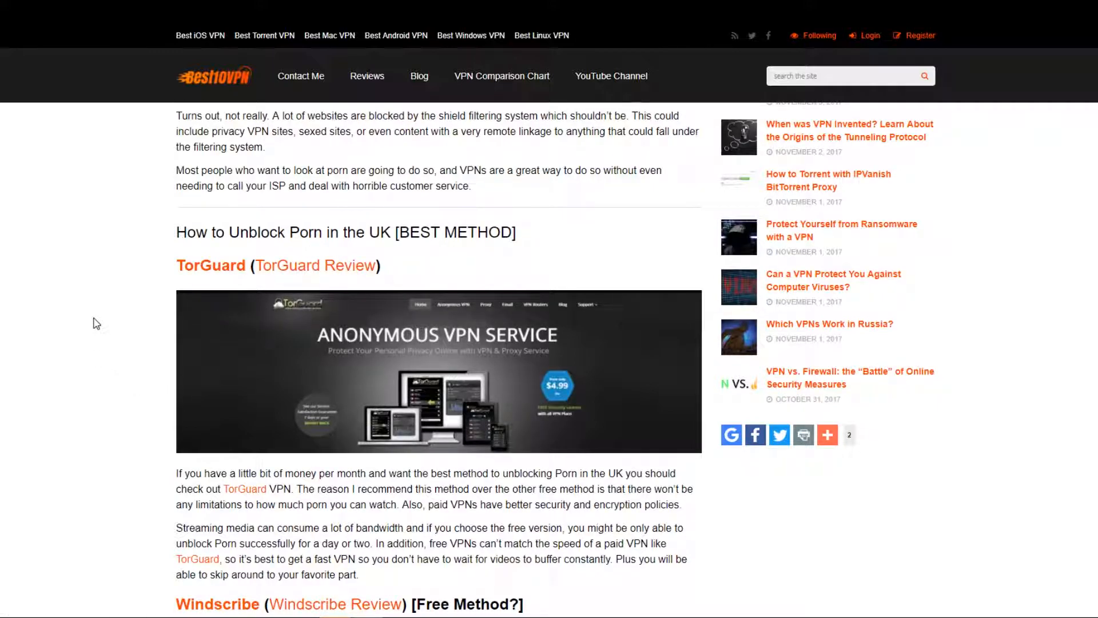
pyautogui.moveTo(78, 331)
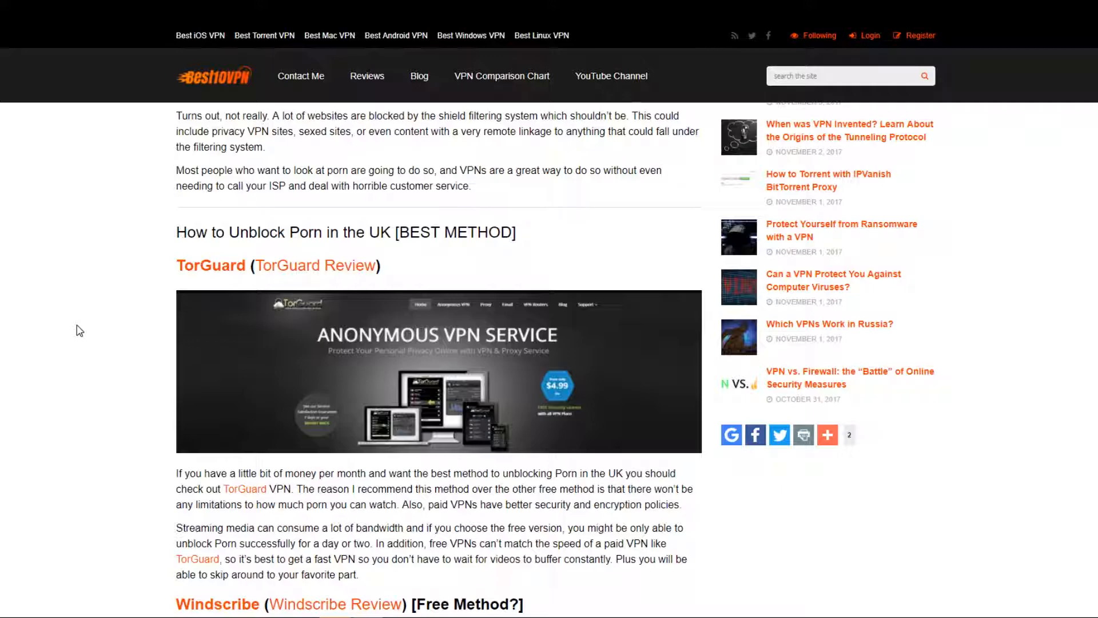
pyautogui.moveTo(86, 334)
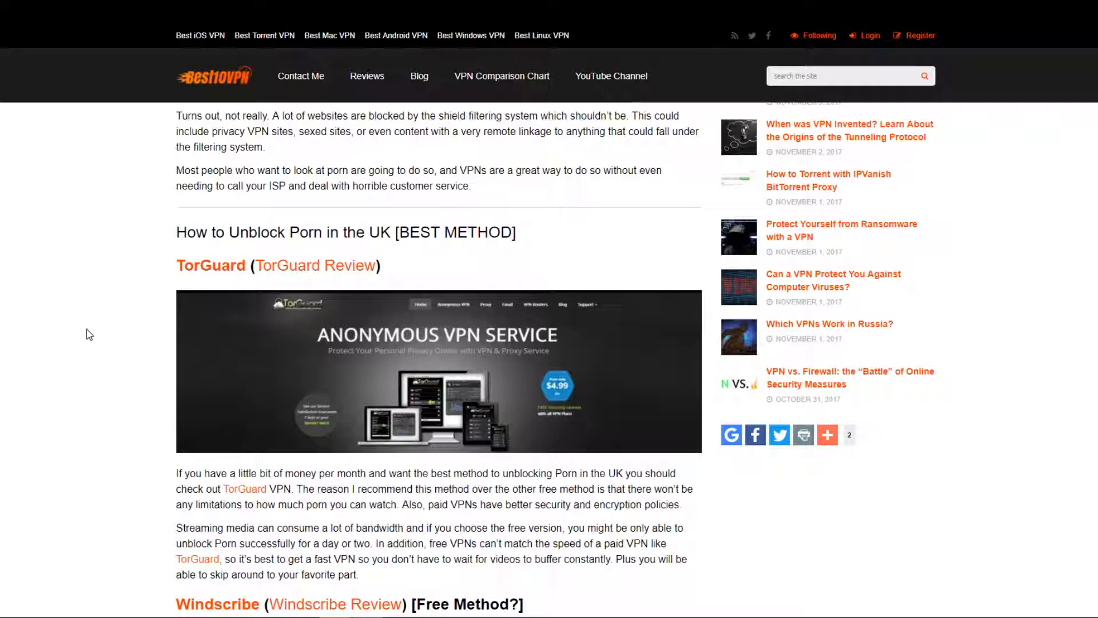
pyautogui.moveTo(109, 331)
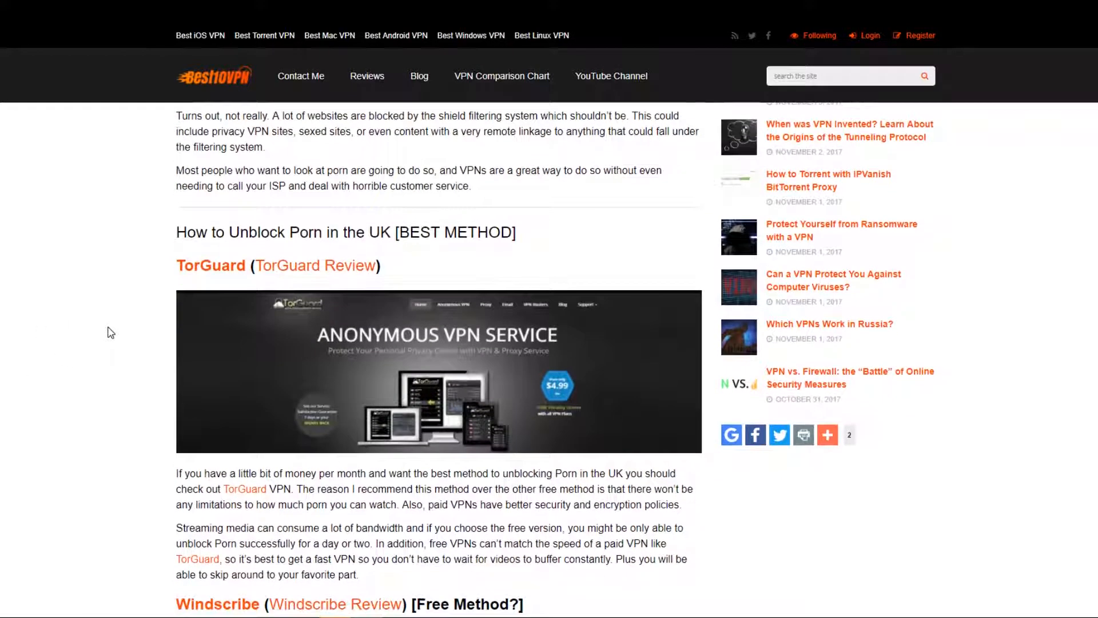
pyautogui.moveTo(116, 312)
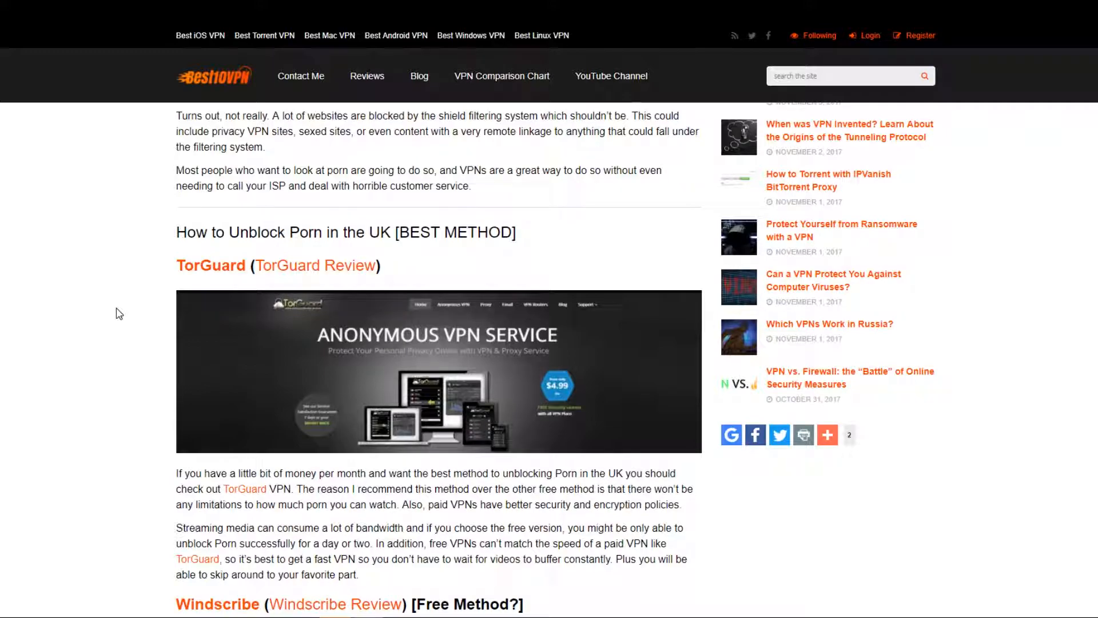
pyautogui.moveTo(121, 353)
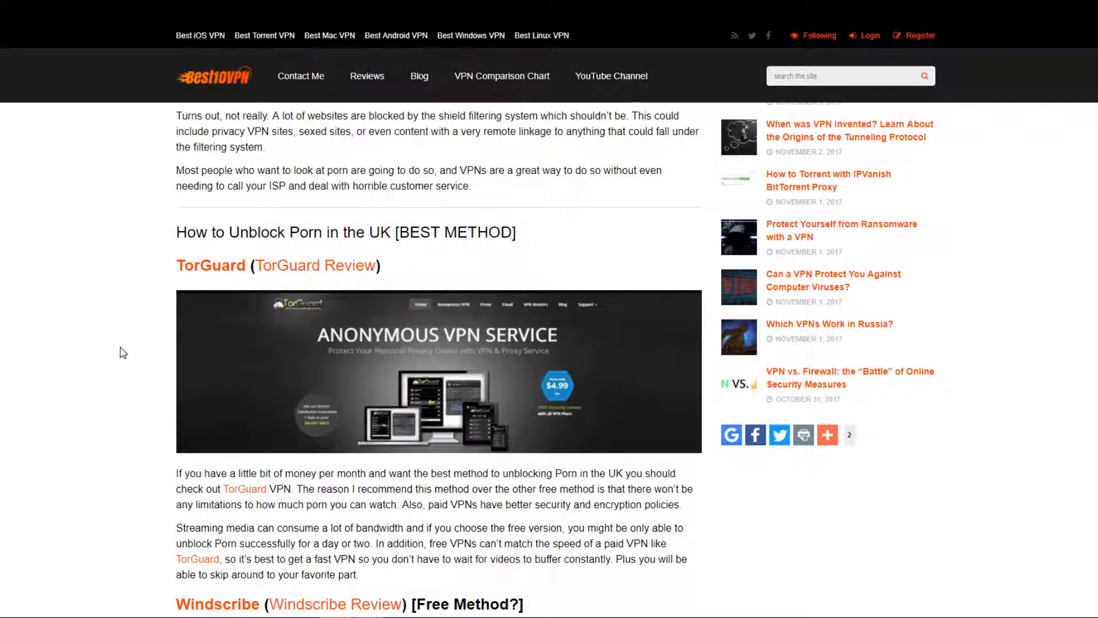
pyautogui.moveTo(131, 350)
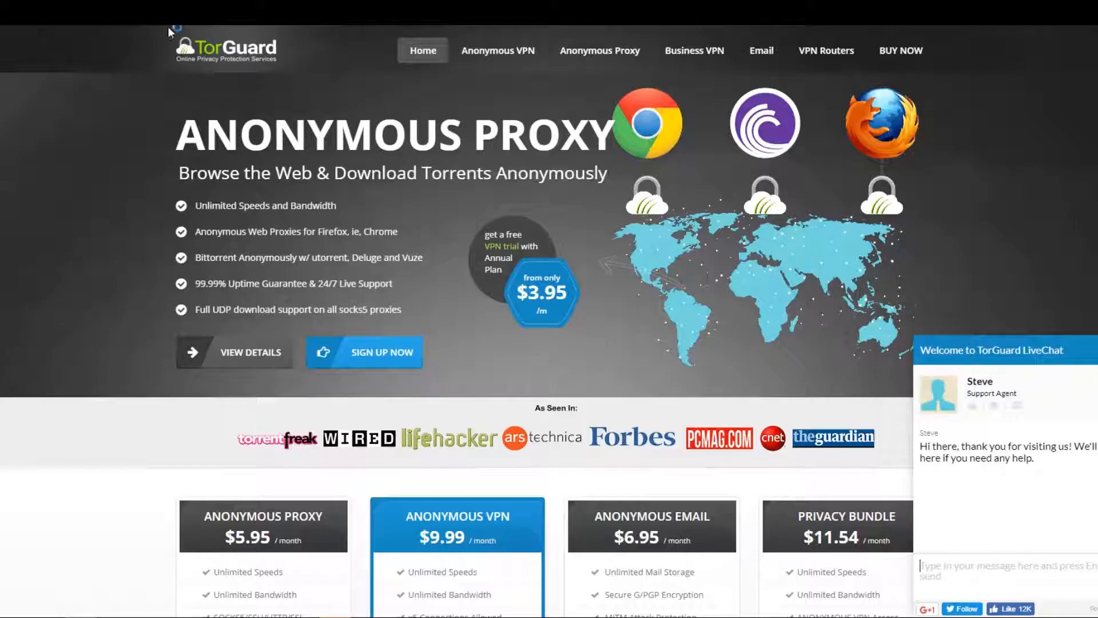
pyautogui.moveTo(1033, 590)
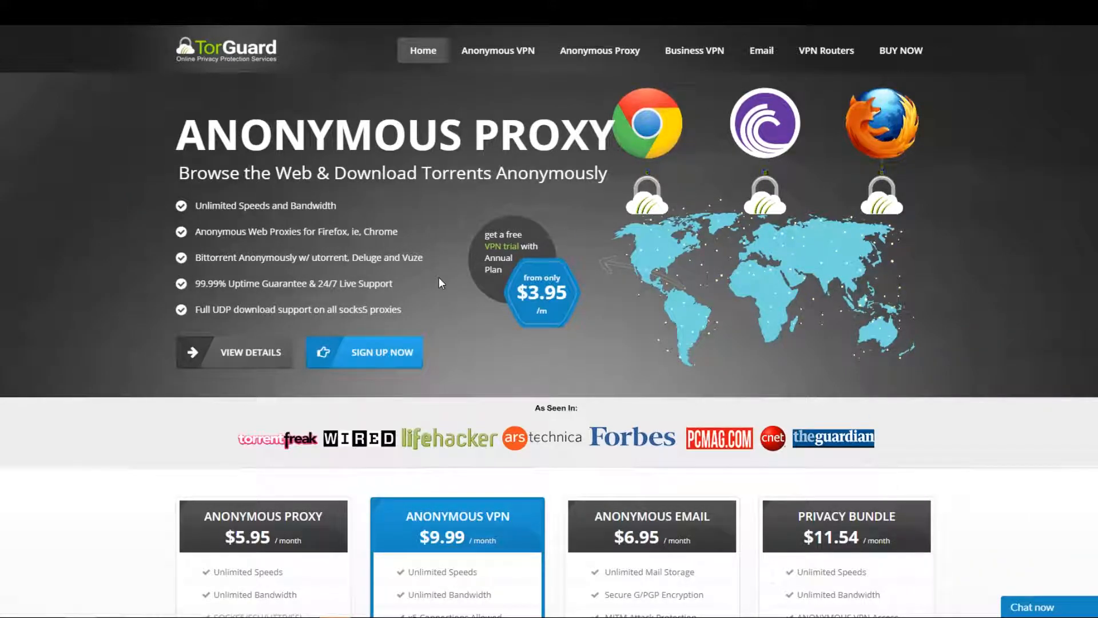
# - Order the $9.99-a-month Anonymous VPN plan from TorGuard's pricing section
pyautogui.scroll(-3)
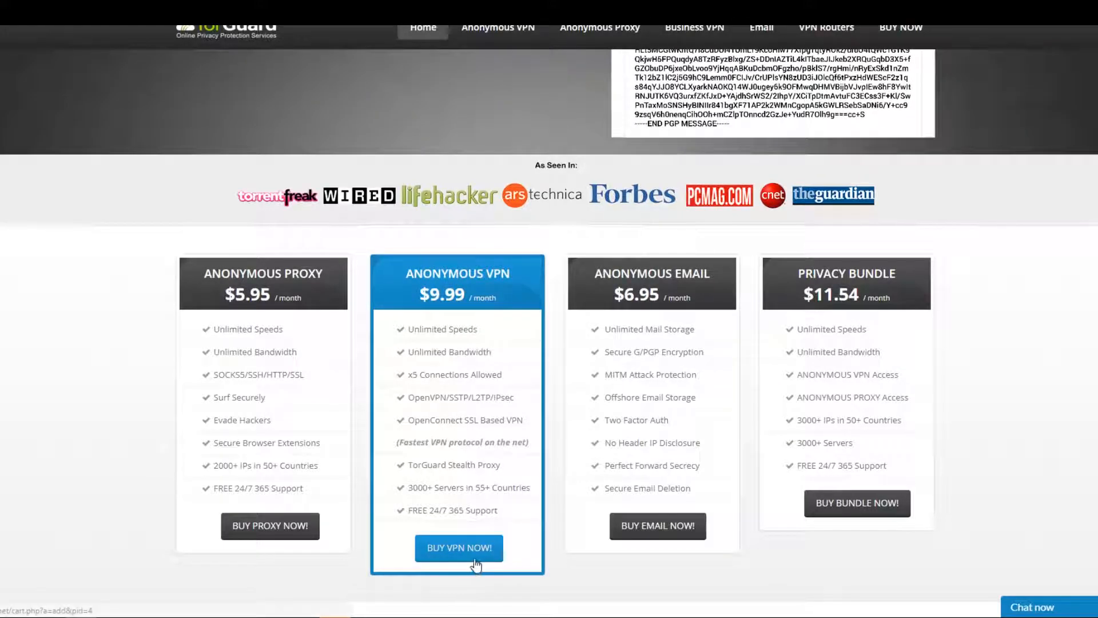
pyautogui.click(459, 548)
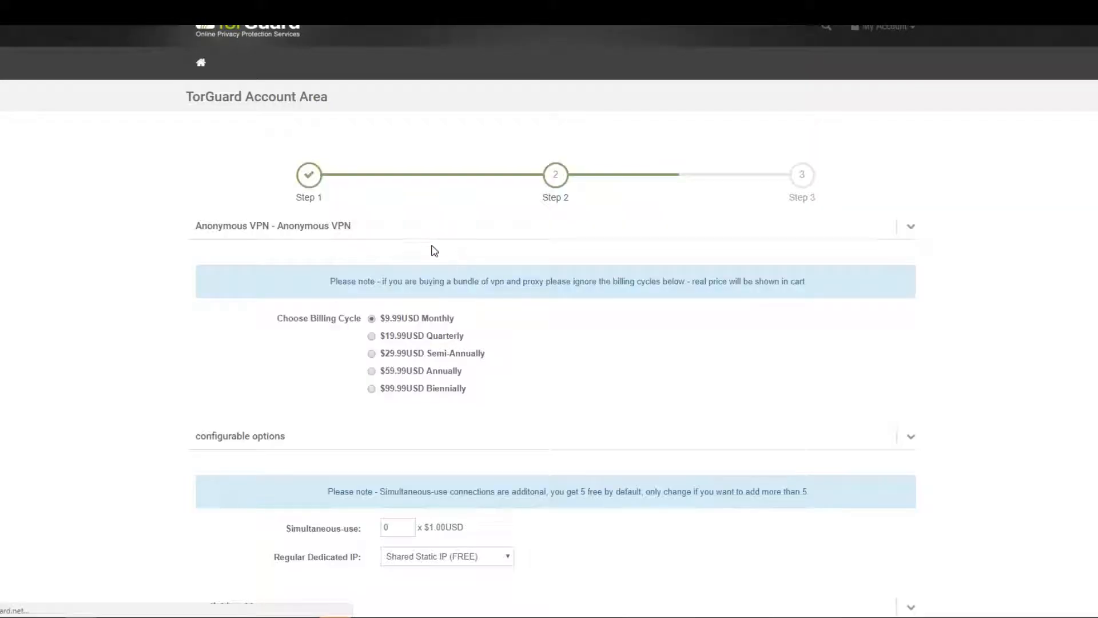
# - Choose $29.99 semi-annual billing and add the plan to cart for checkout
pyautogui.scroll(-3)
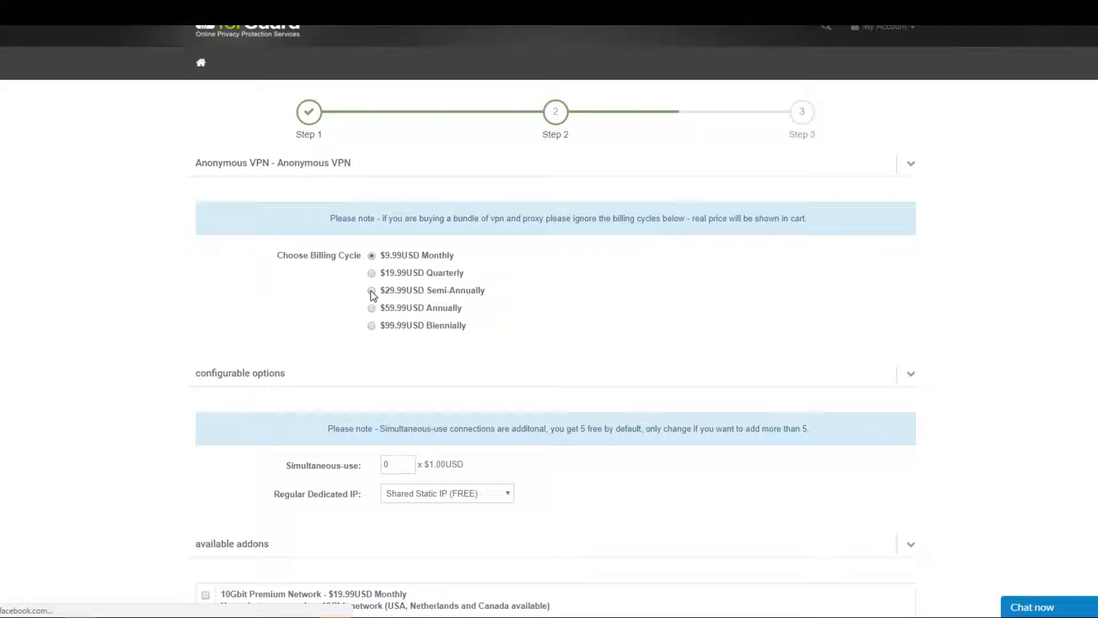
pyautogui.click(370, 290)
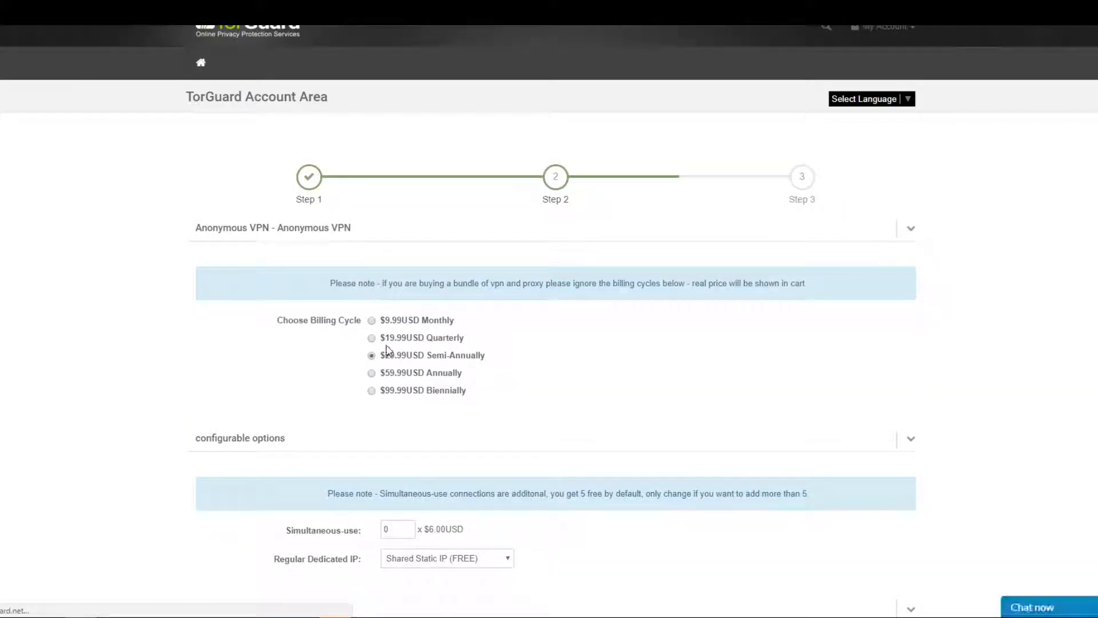
pyautogui.scroll(-3)
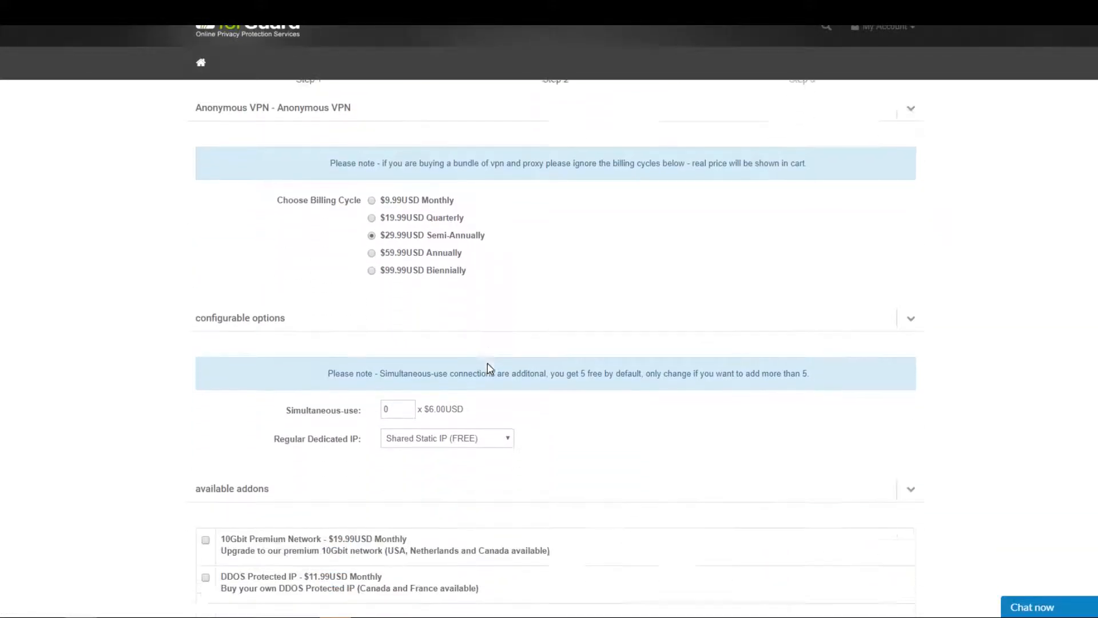
pyautogui.scroll(-3)
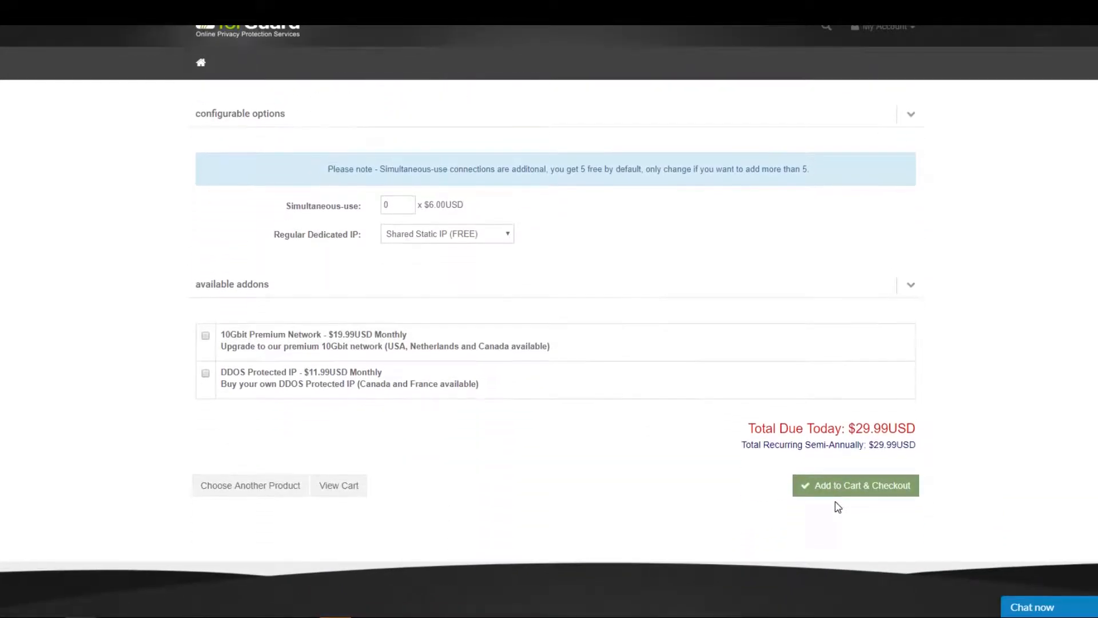
pyautogui.click(856, 485)
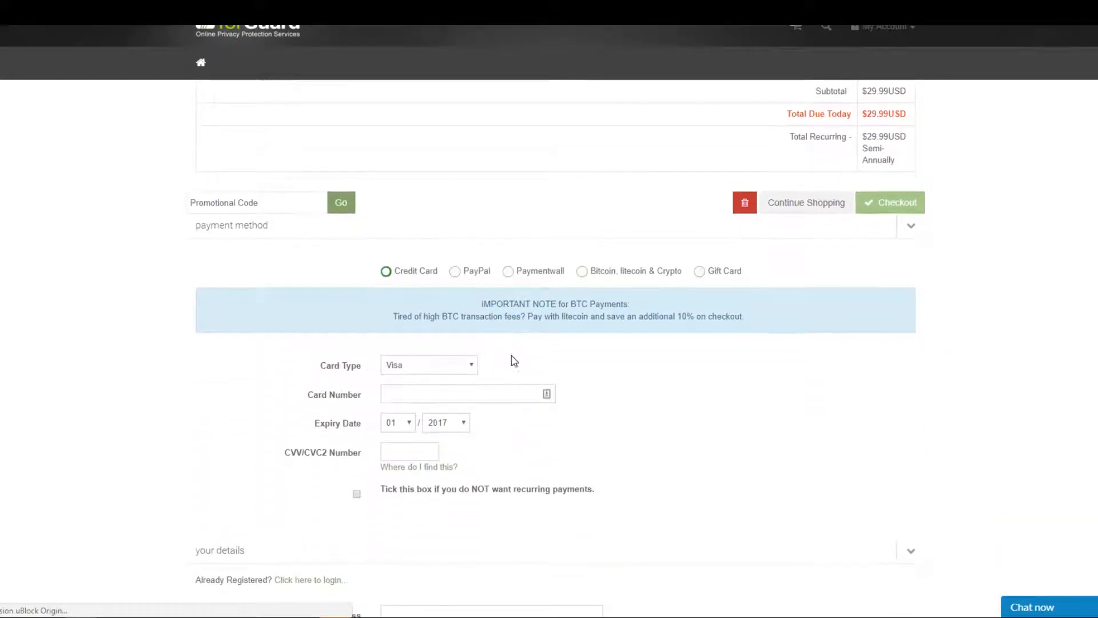
# - Pick 'Bitcoin, litecoin & Crypto' as the payment method and review the order summary
pyautogui.click(581, 271)
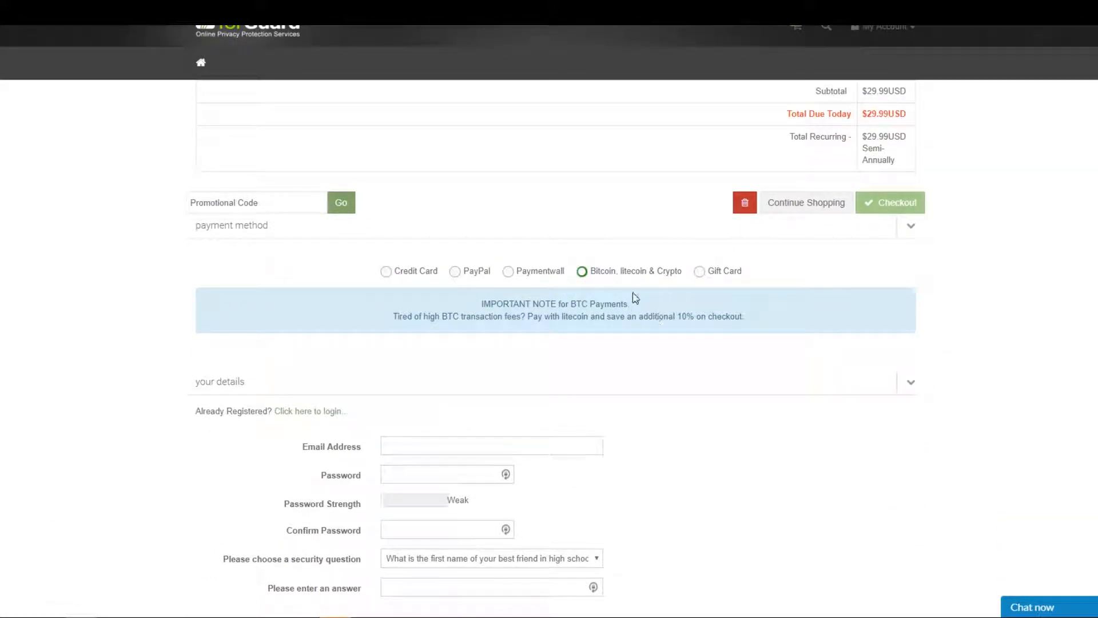
pyautogui.scroll(-3)
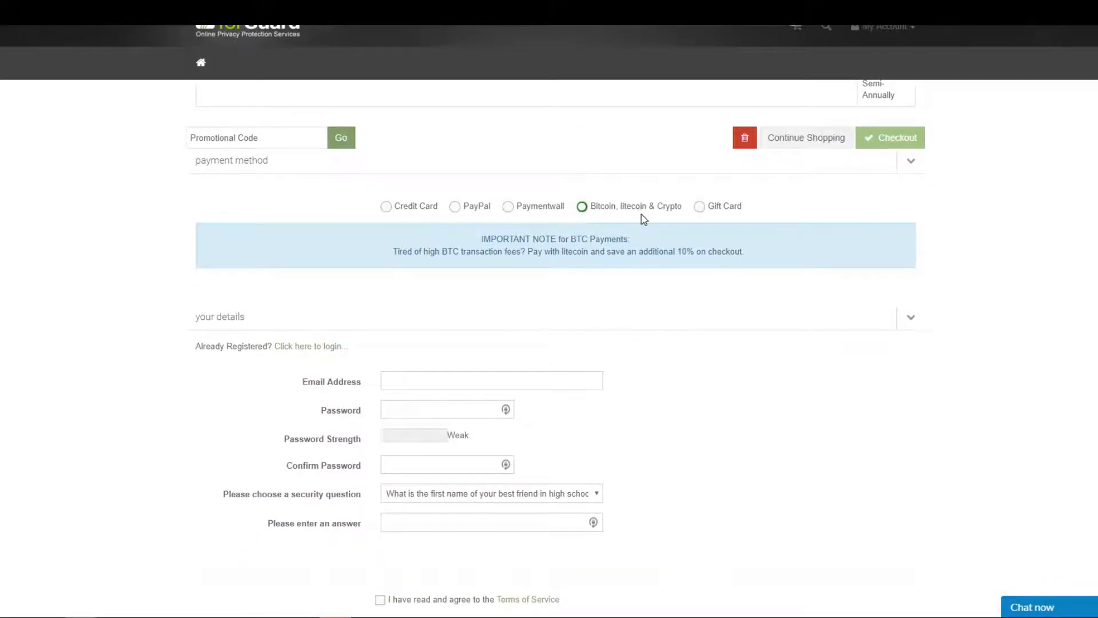
pyautogui.moveTo(669, 233)
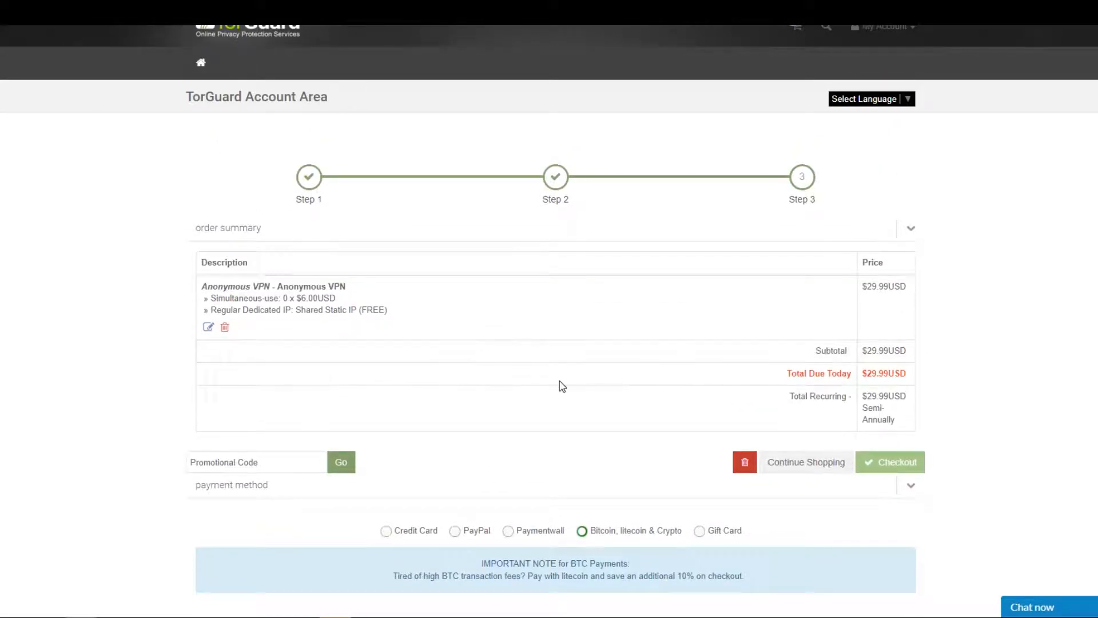
pyautogui.scroll(-3)
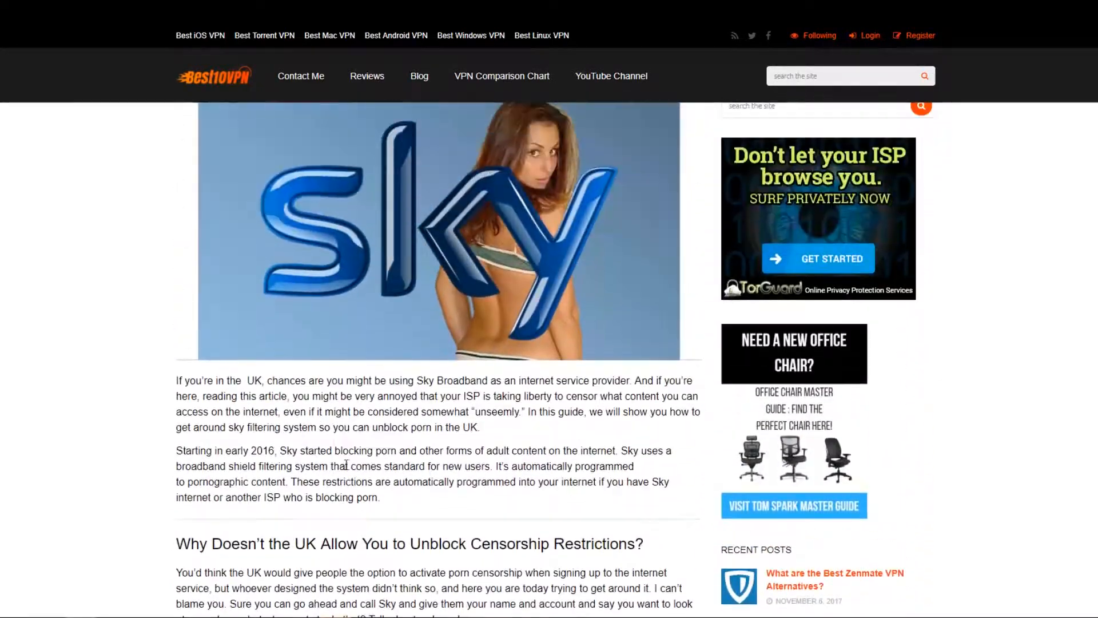
# - Browse the Best10VPN homepage's Latest VPN Reviews and Top VPNs ranking led by TorGuard
pyautogui.scroll(3)
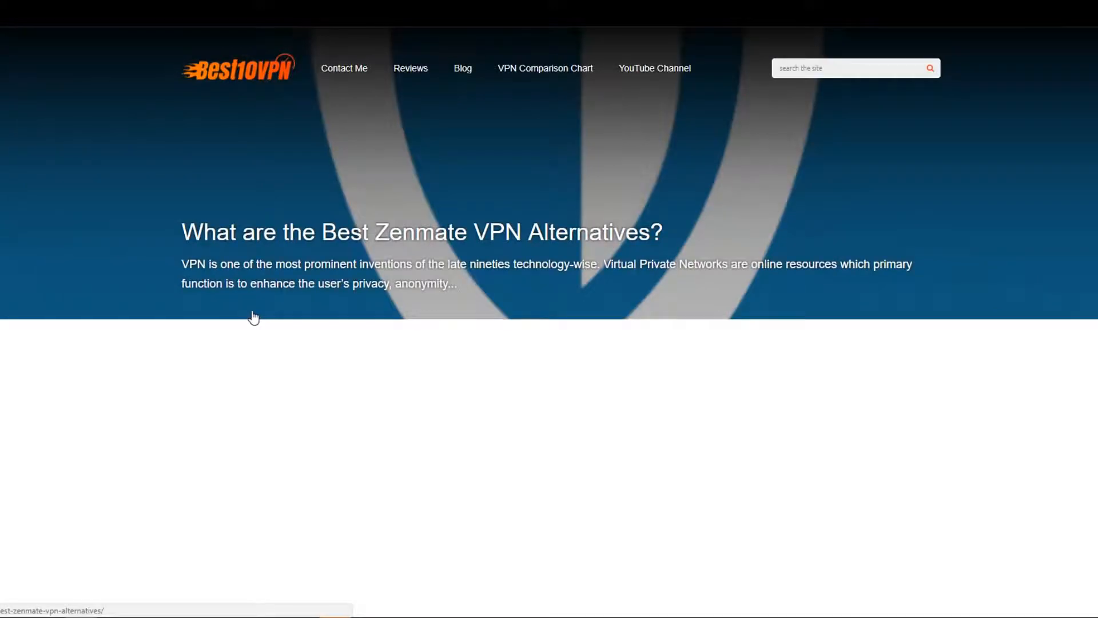
pyautogui.scroll(-3)
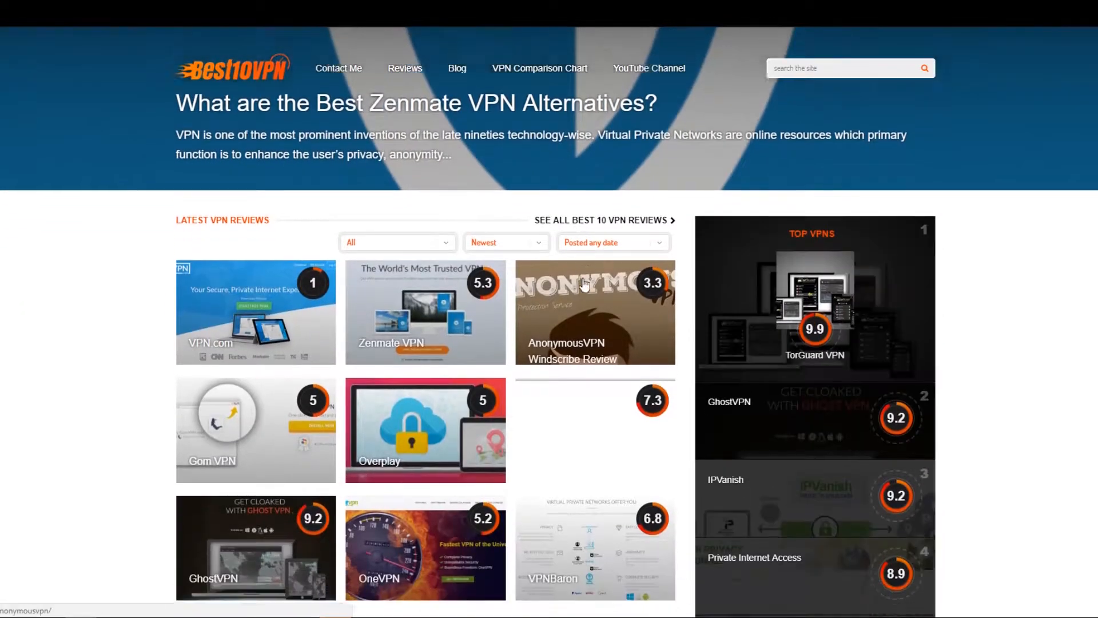
pyautogui.scroll(-3)
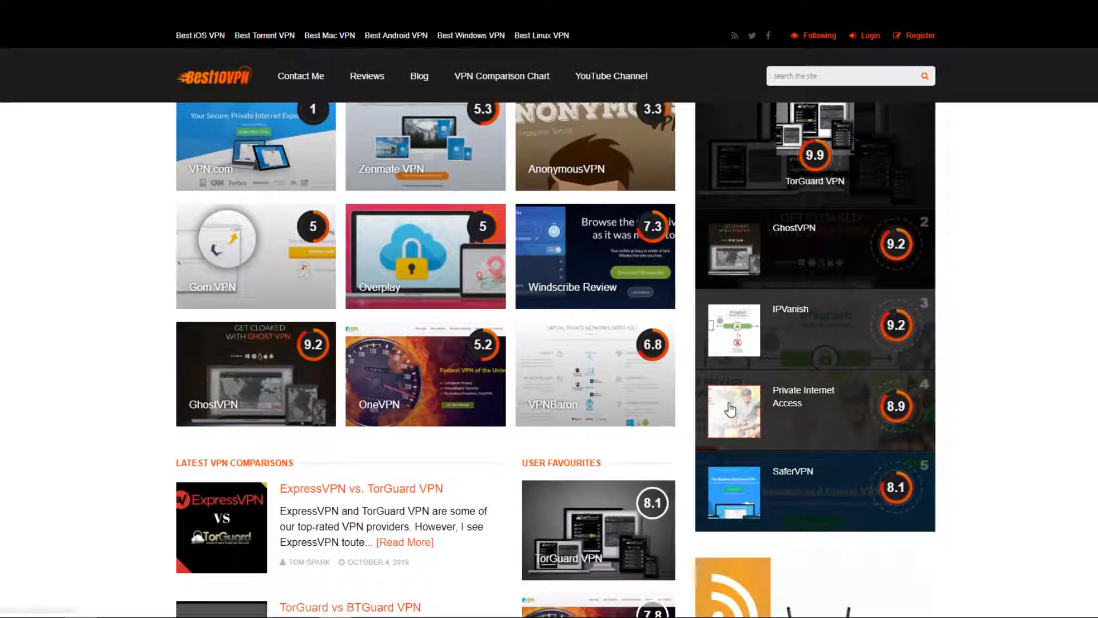
pyautogui.scroll(3)
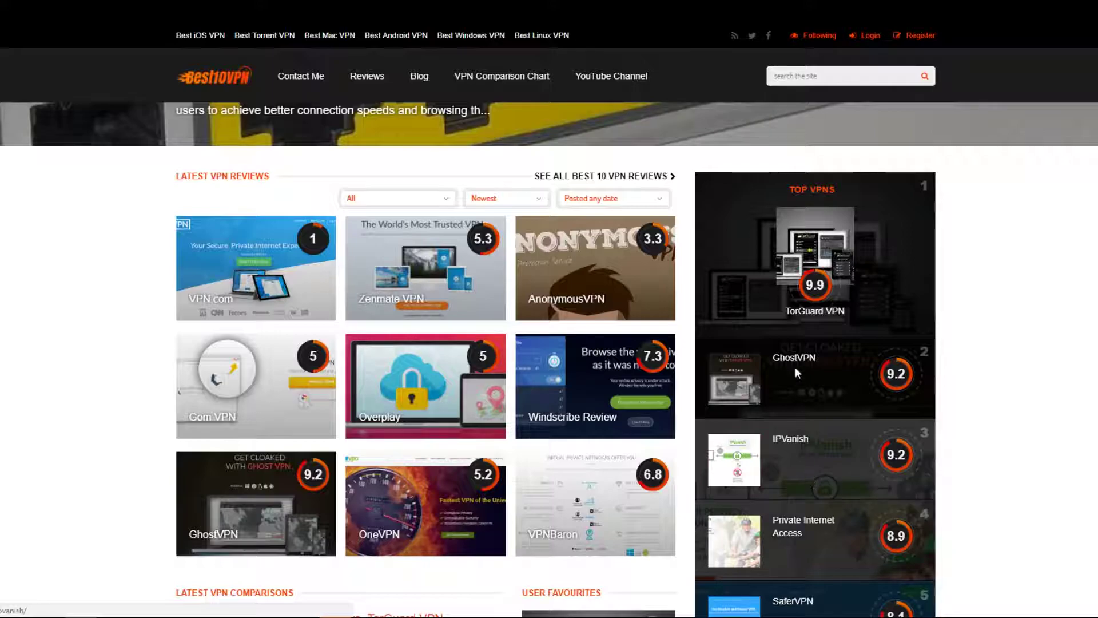
pyautogui.moveTo(806, 429)
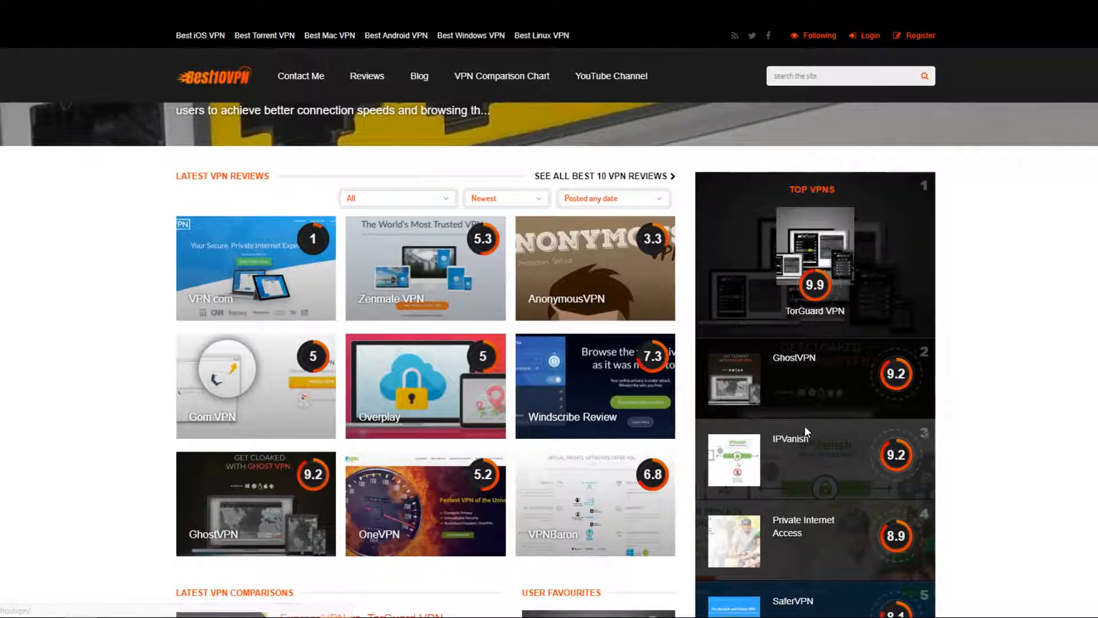
pyautogui.moveTo(158, 304)
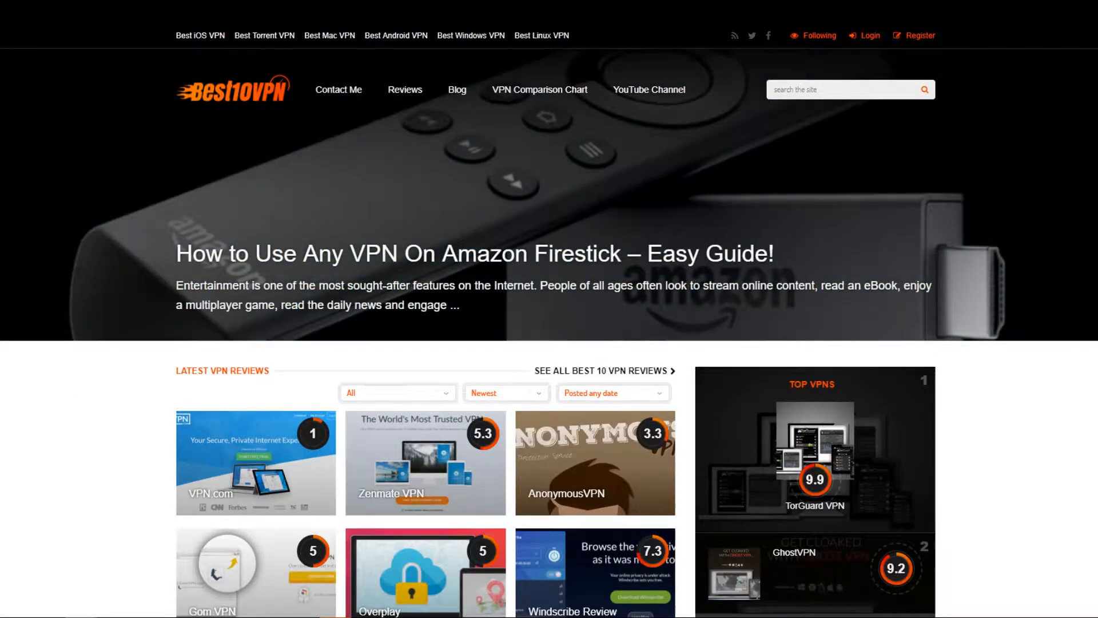
pyautogui.moveTo(78, 387)
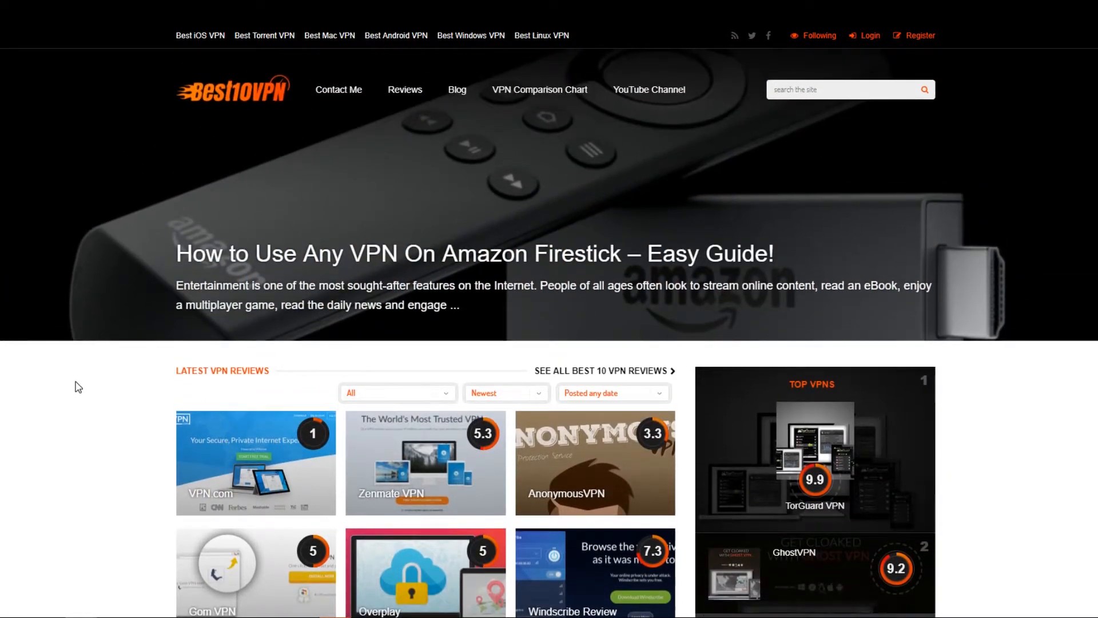